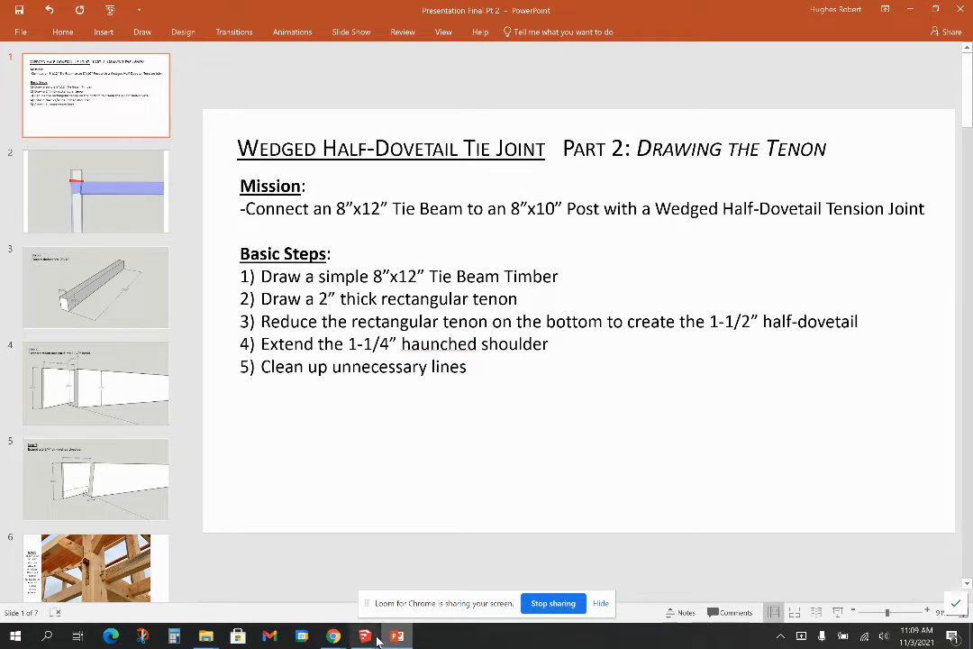
Slide the tie beam away from the post to expose the mortise and wedge pieces
click(364, 636)
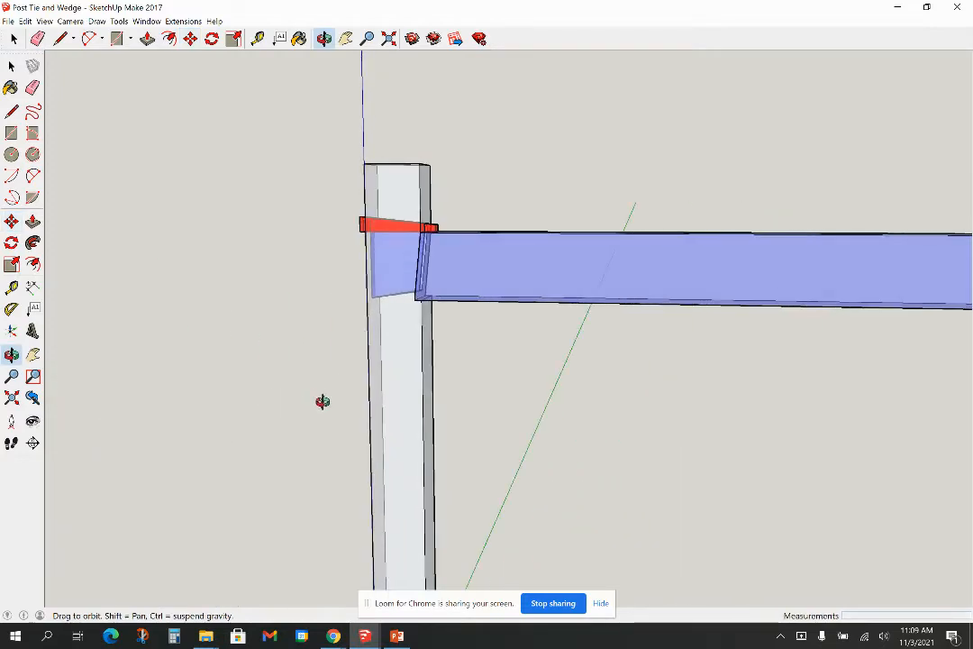
drag(322, 400, 424, 395)
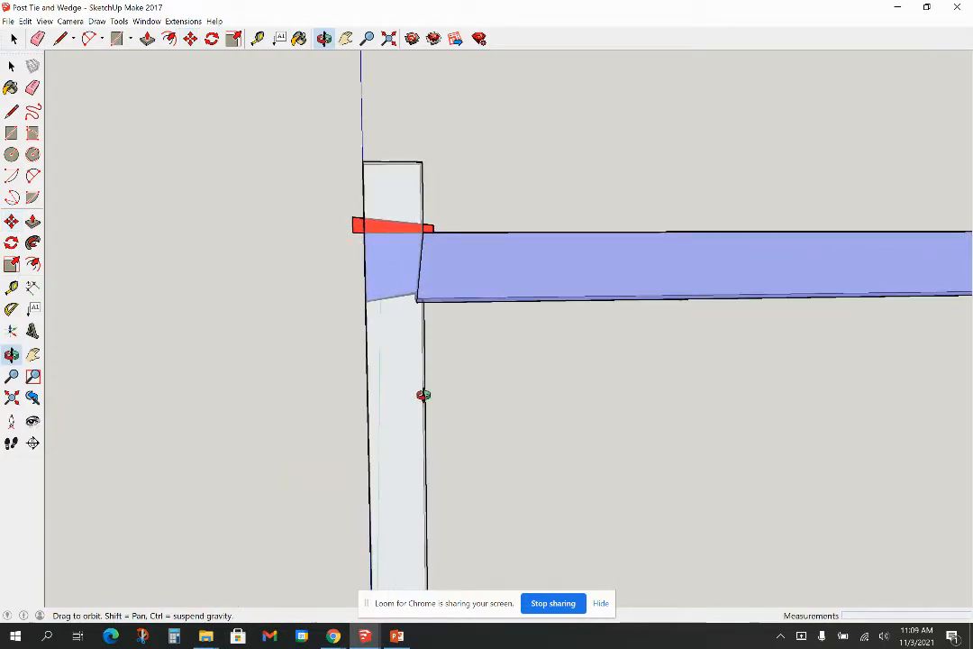
drag(424, 394, 479, 328)
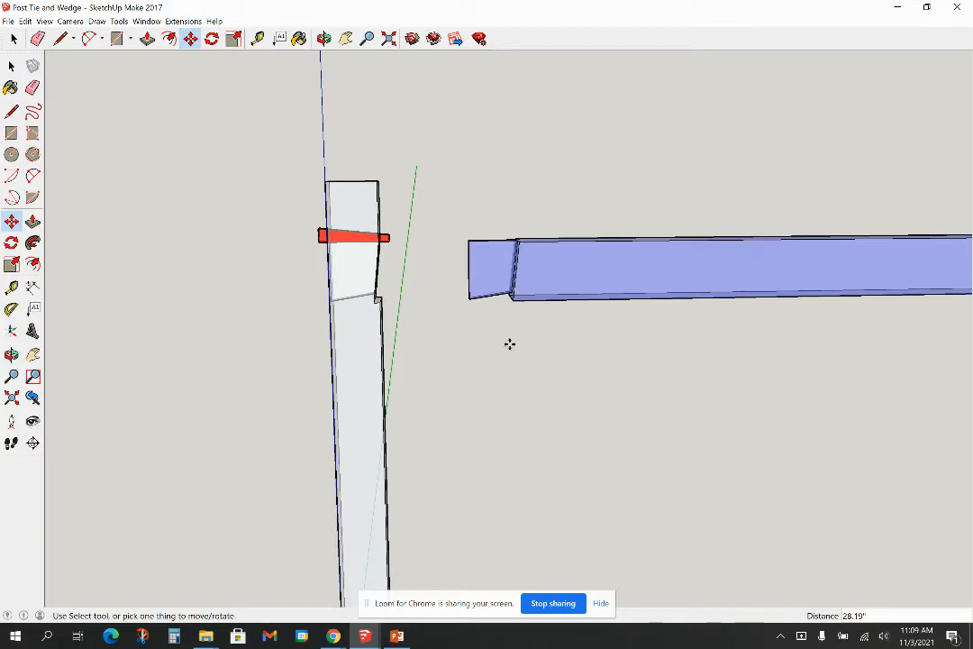
click(43, 22)
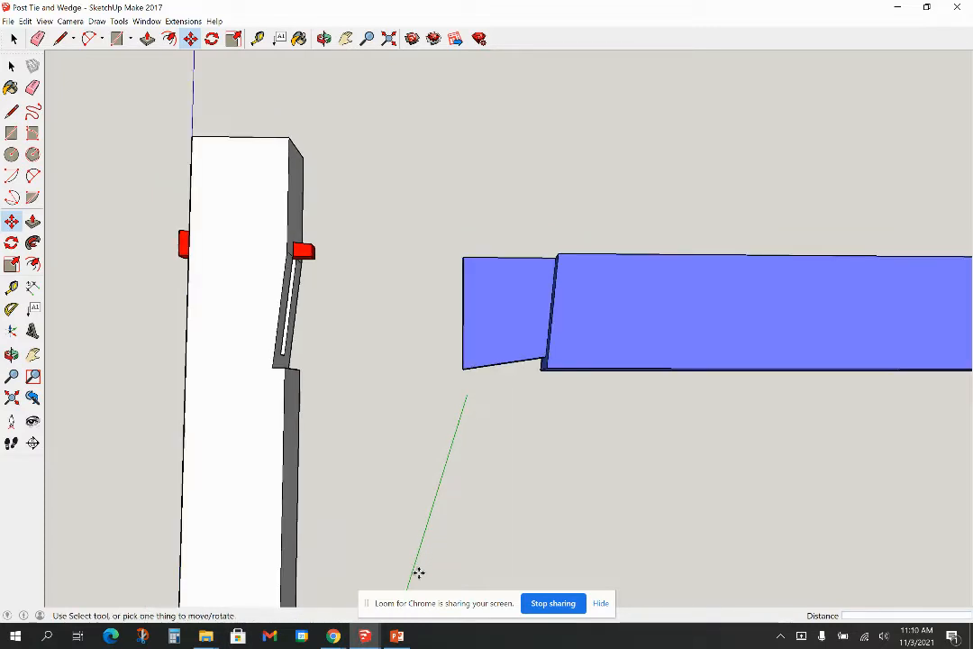
Start a fresh model and set its length units to Decimal Inches in Model Info
click(7, 22)
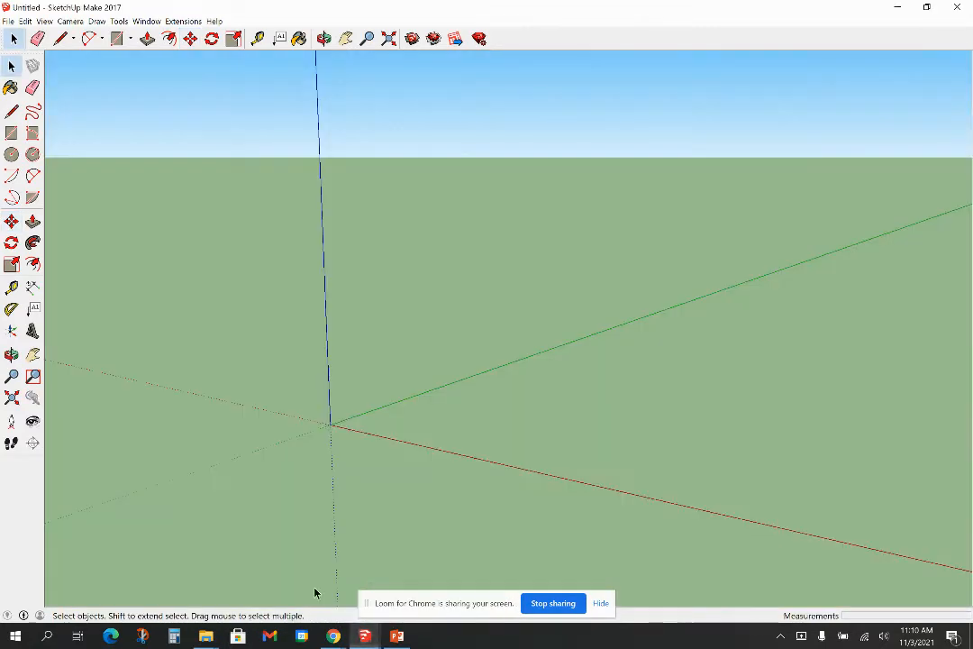
click(146, 22)
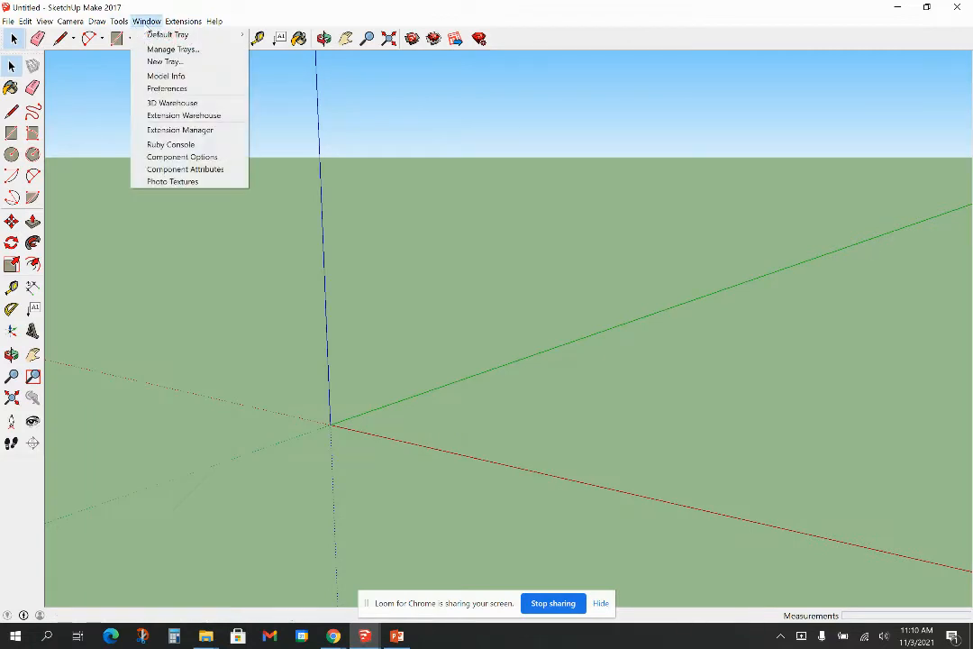
click(165, 76)
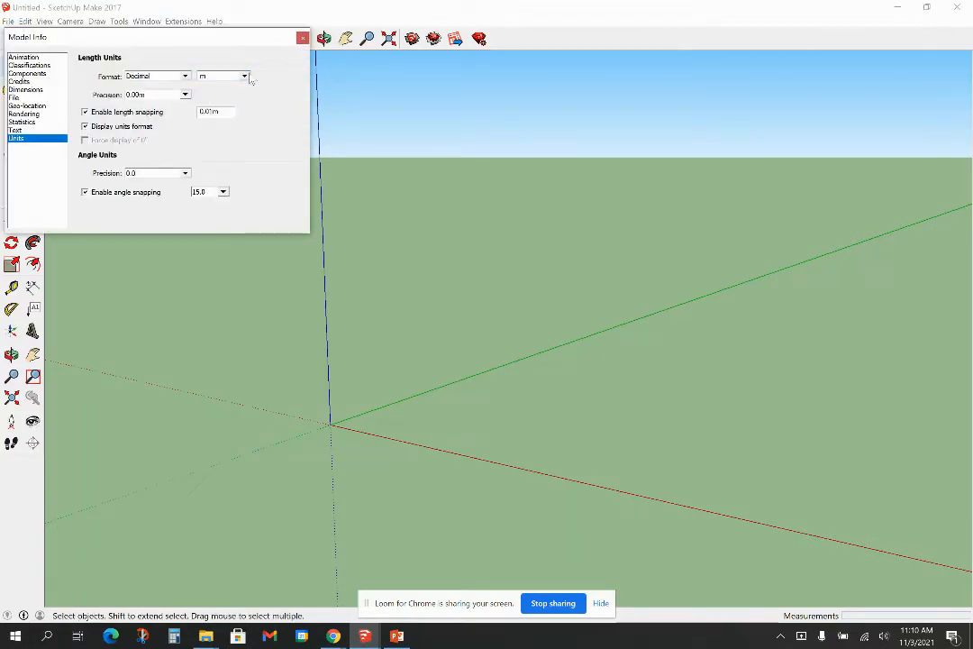
click(220, 76)
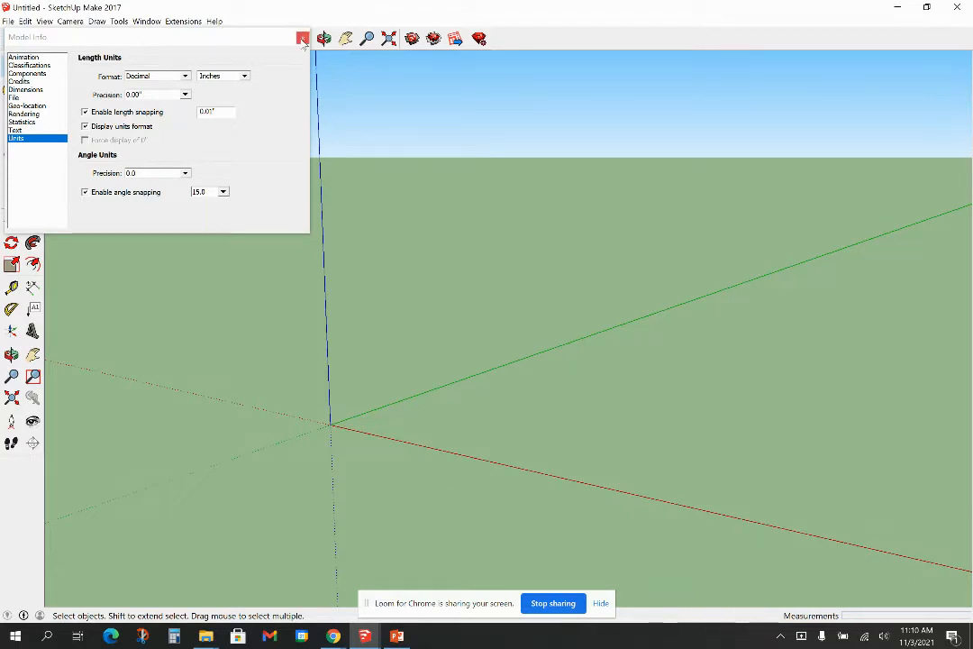
click(303, 38)
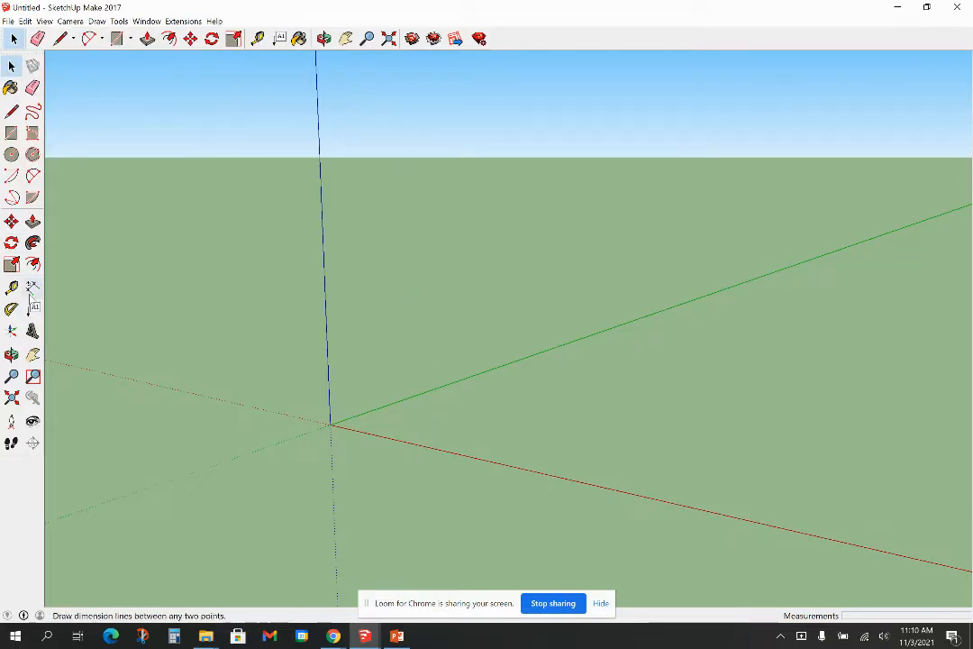
Draw a 12" x 120" rectangle from the origin and pull it up 8" into a solid beam
click(10, 287)
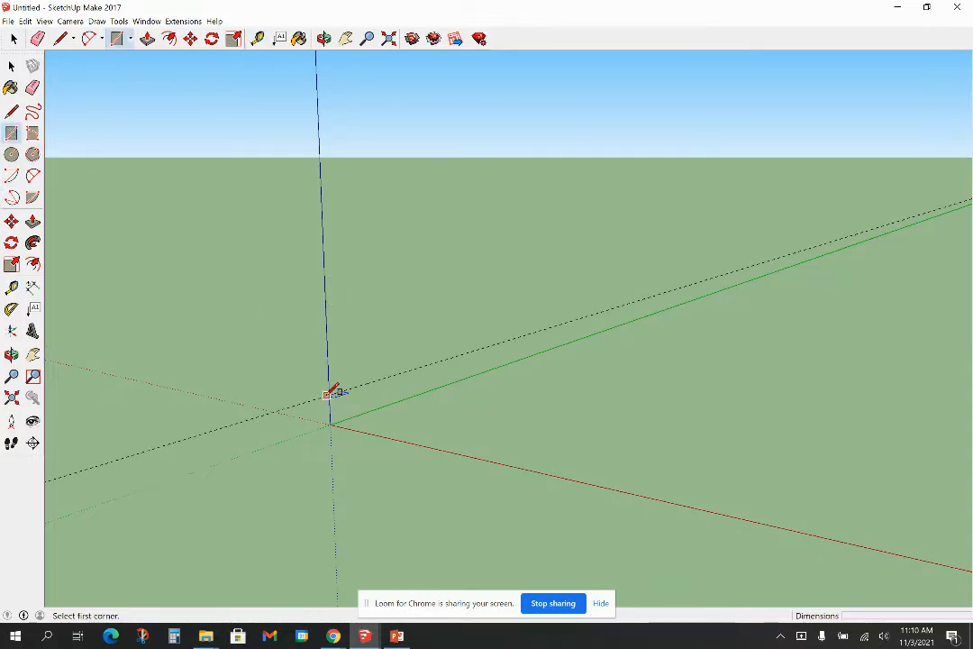
click(330, 426)
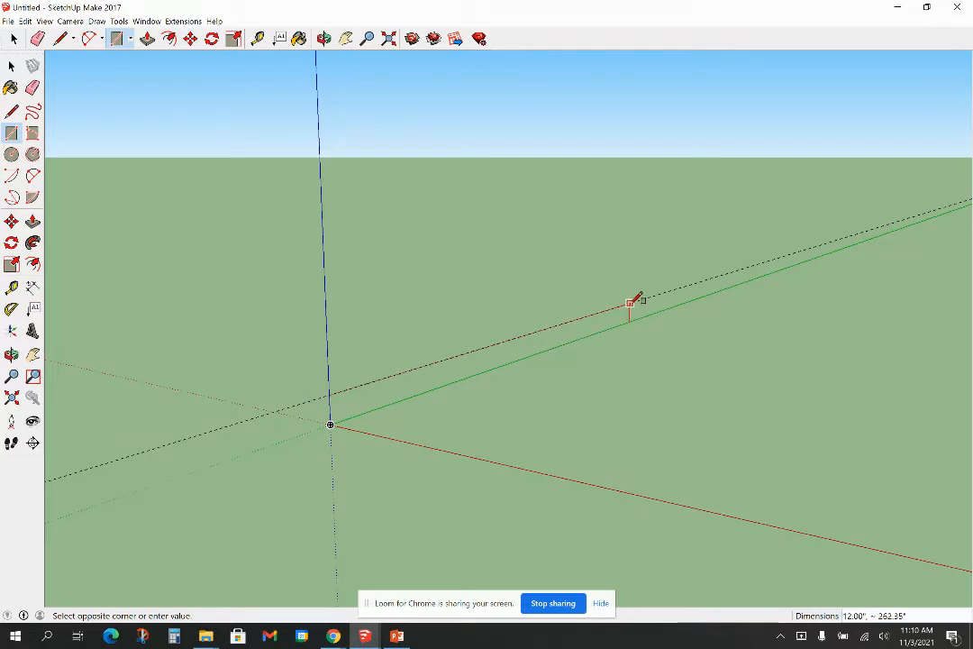
click(631, 303)
text(12')
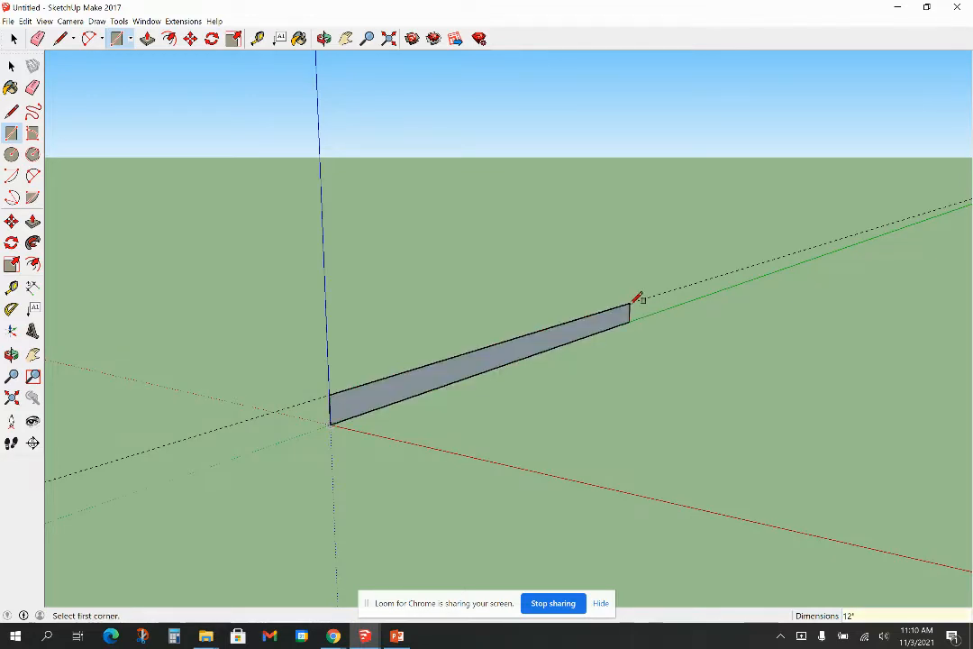
text(120")
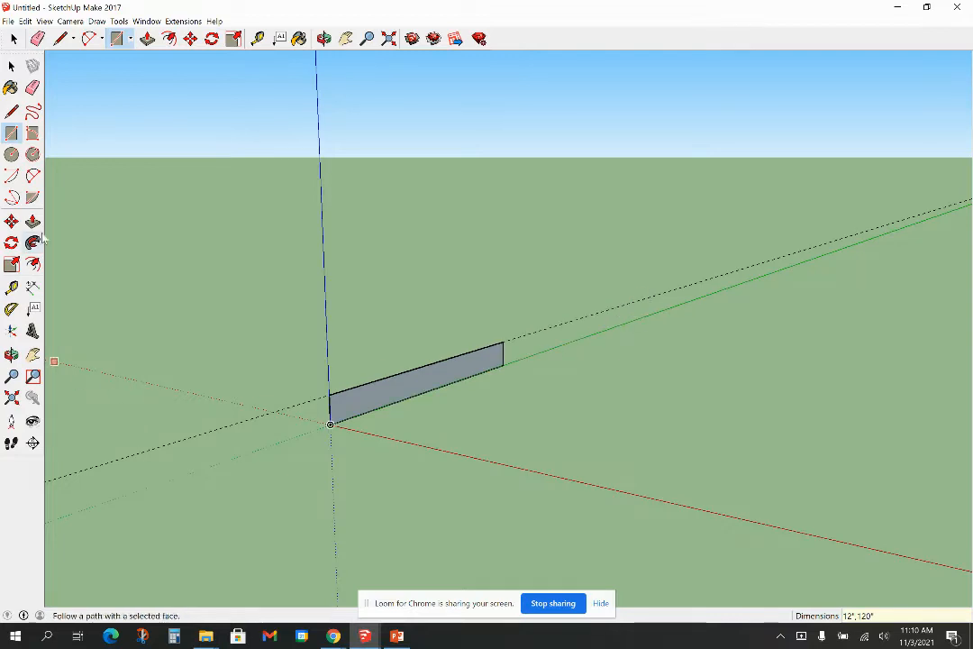
click(25, 22)
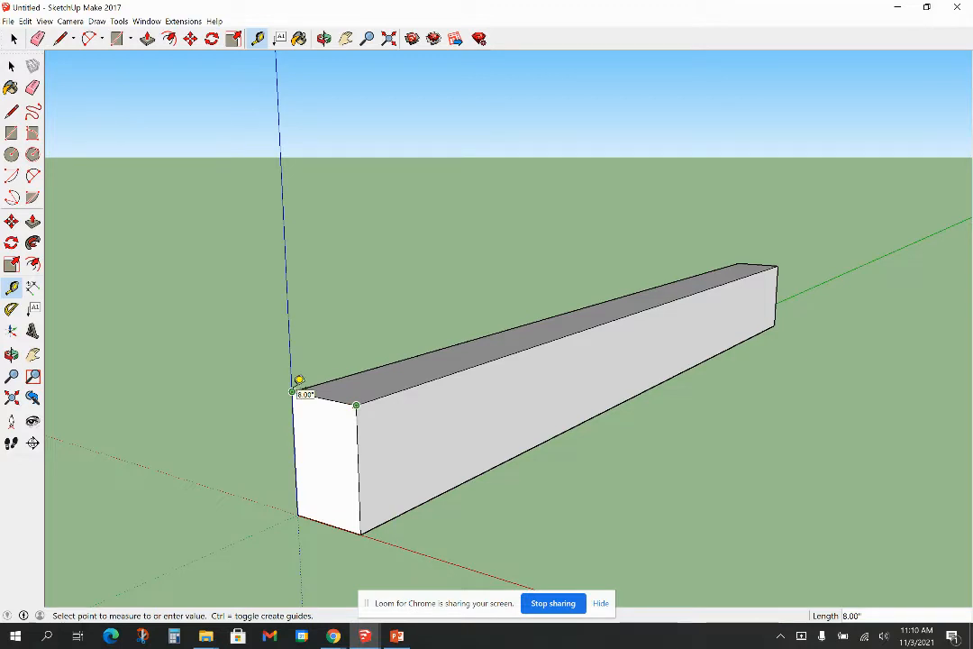
mouse_move(369, 531)
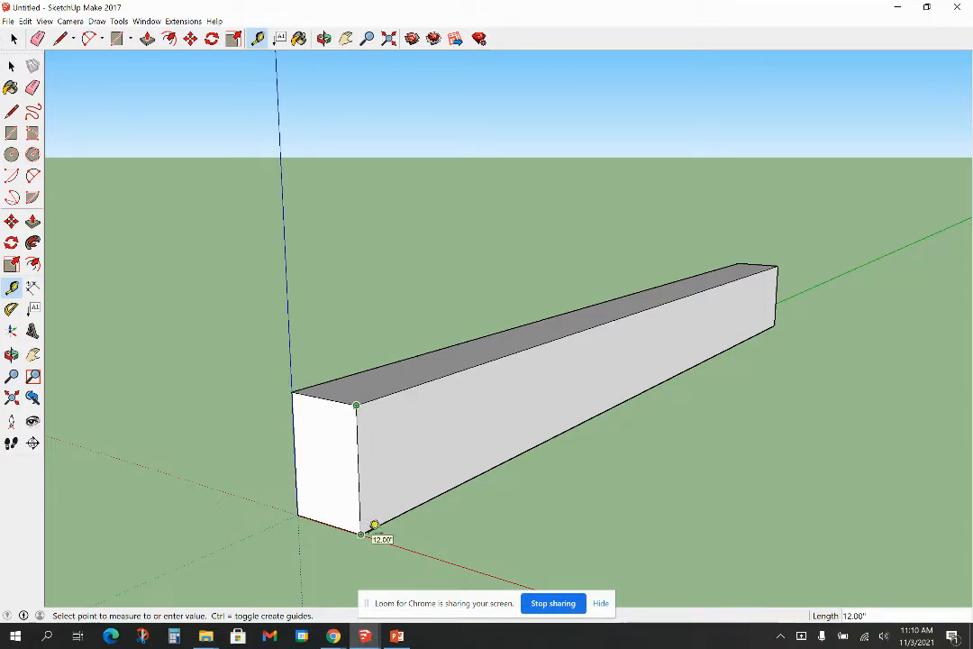
mouse_move(783, 254)
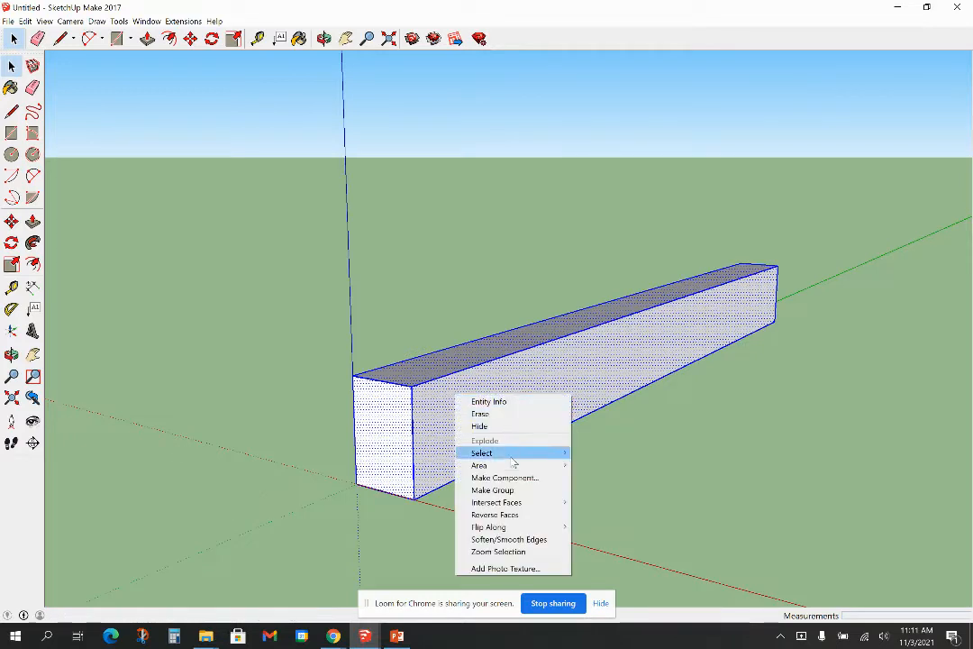
Make the selected beam a component named "Tie"
click(505, 478)
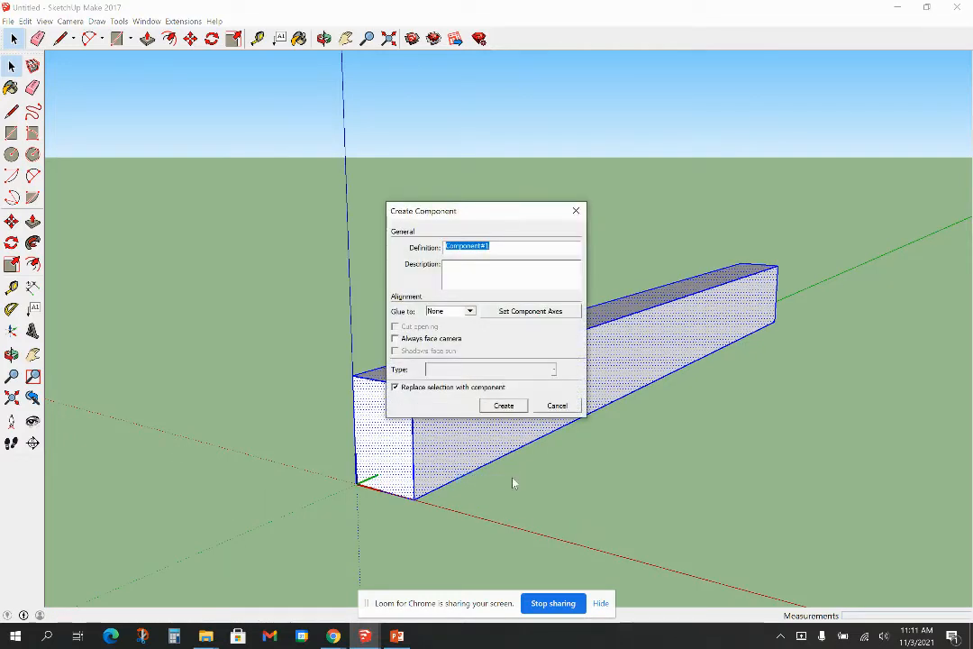
text(1a1)
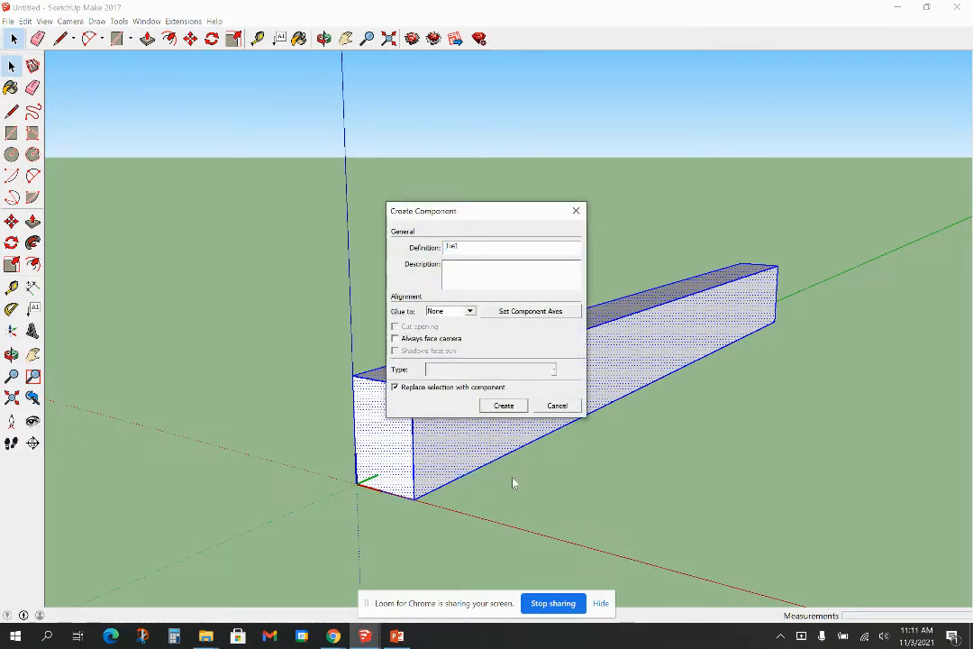
click(503, 403)
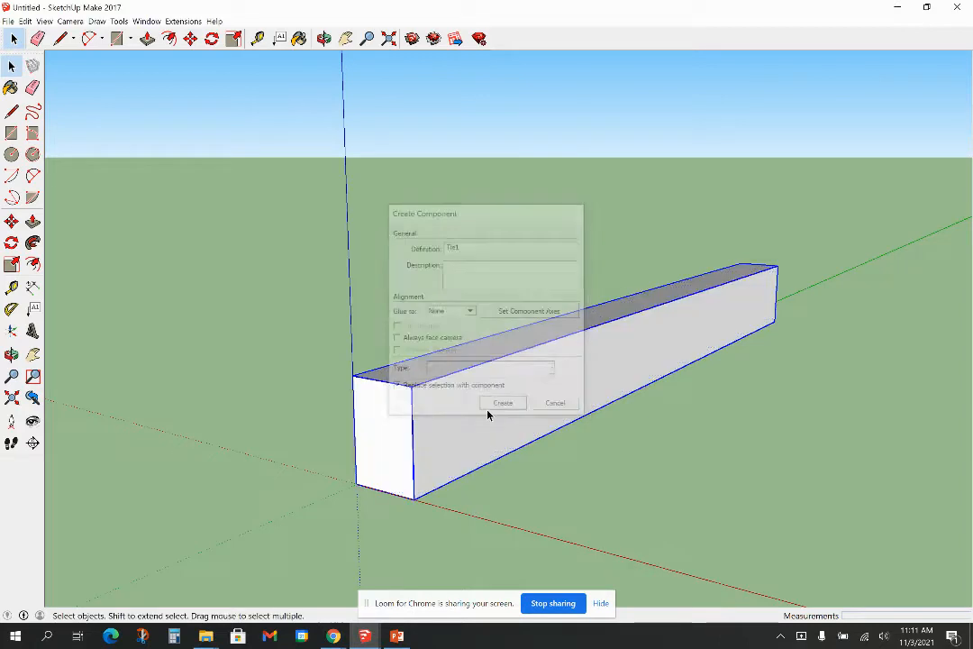
click(501, 404)
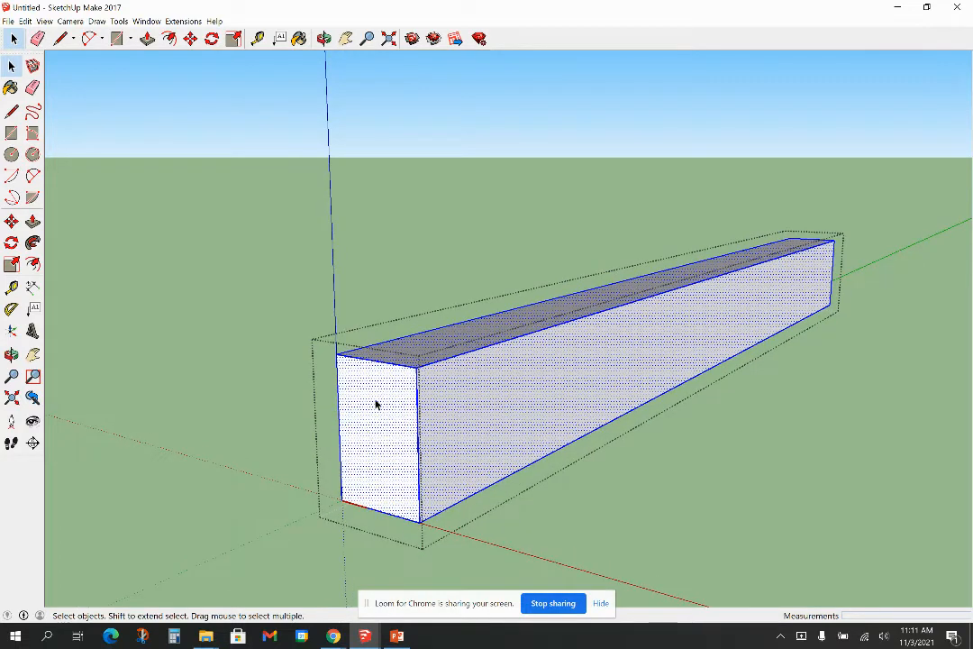
Mark tenon guide lines on the beam's end face and start the tenon rectangle
click(10, 286)
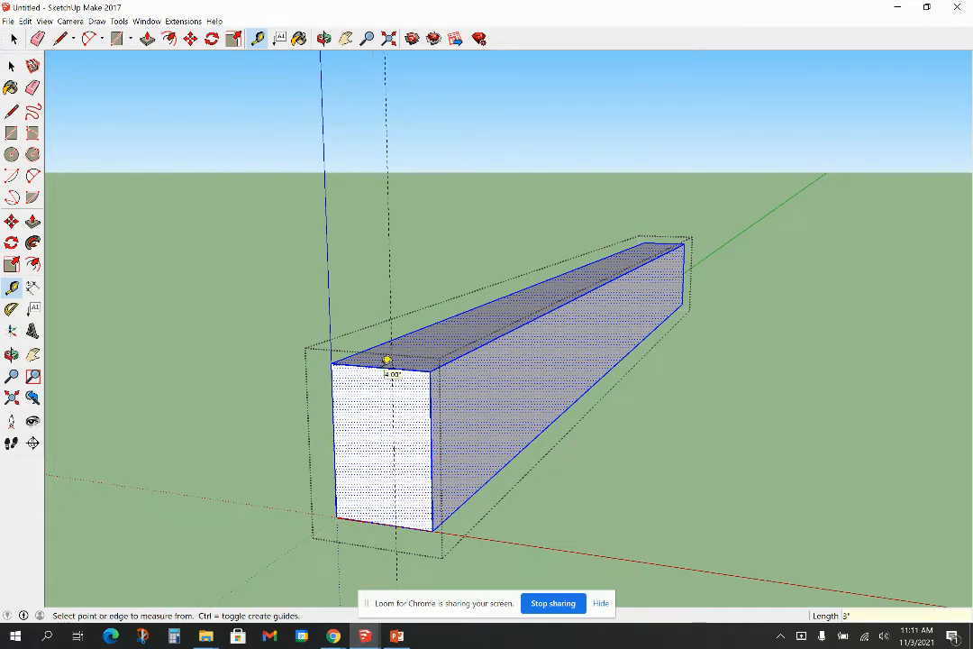
mouse_move(340, 405)
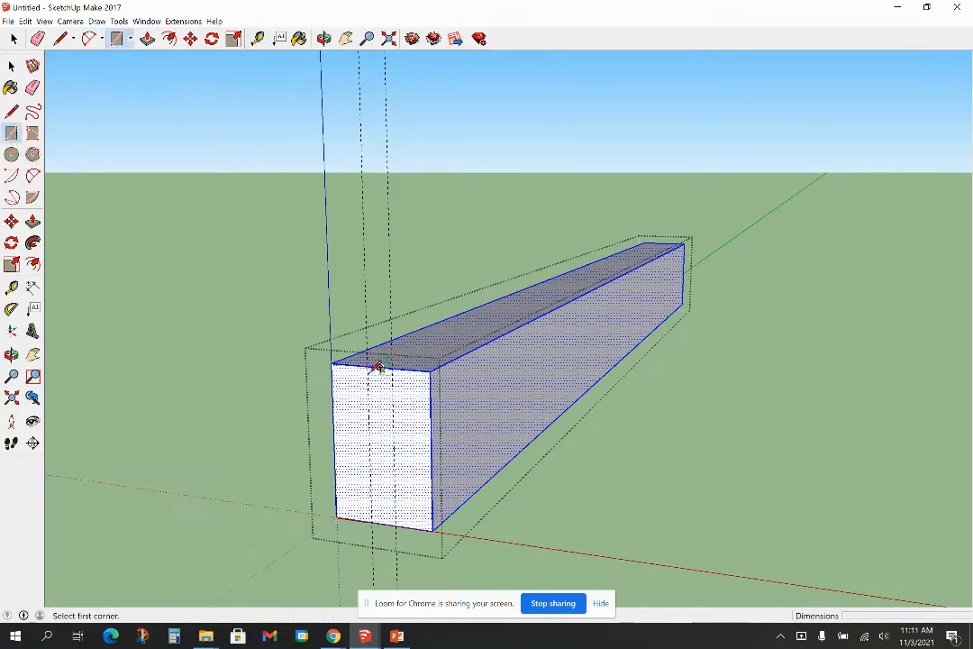
click(370, 364)
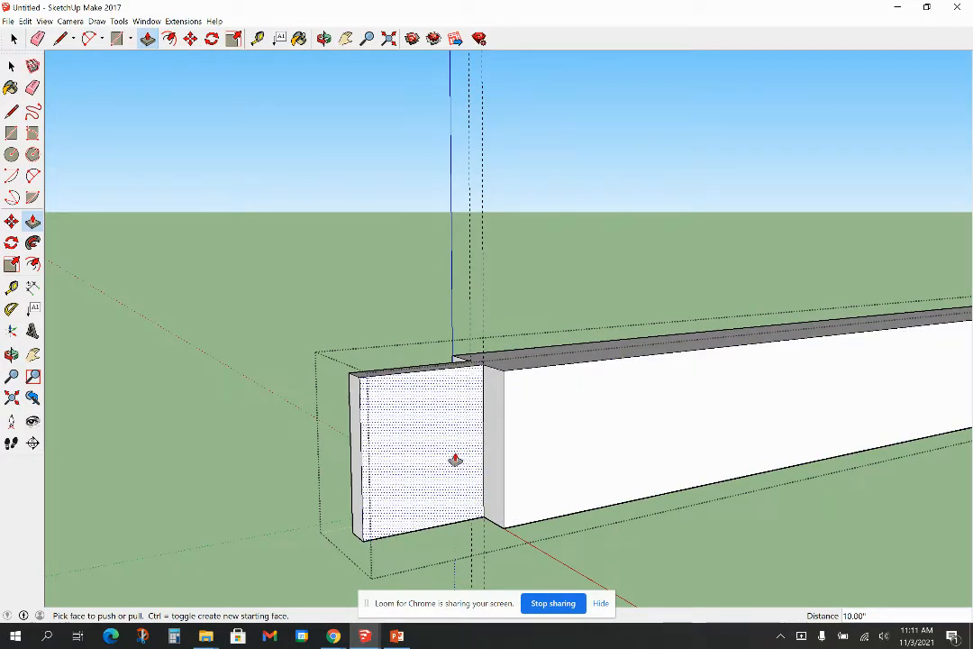
Pull the tenon out about 10 inches, push one face 2 inches, and delete all guides
click(11, 286)
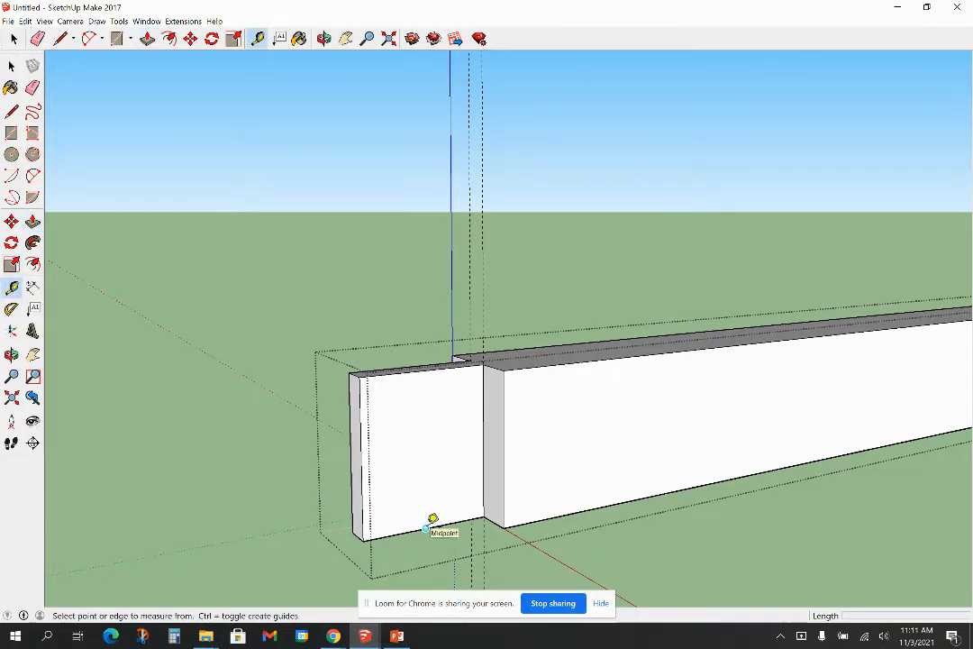
click(425, 527)
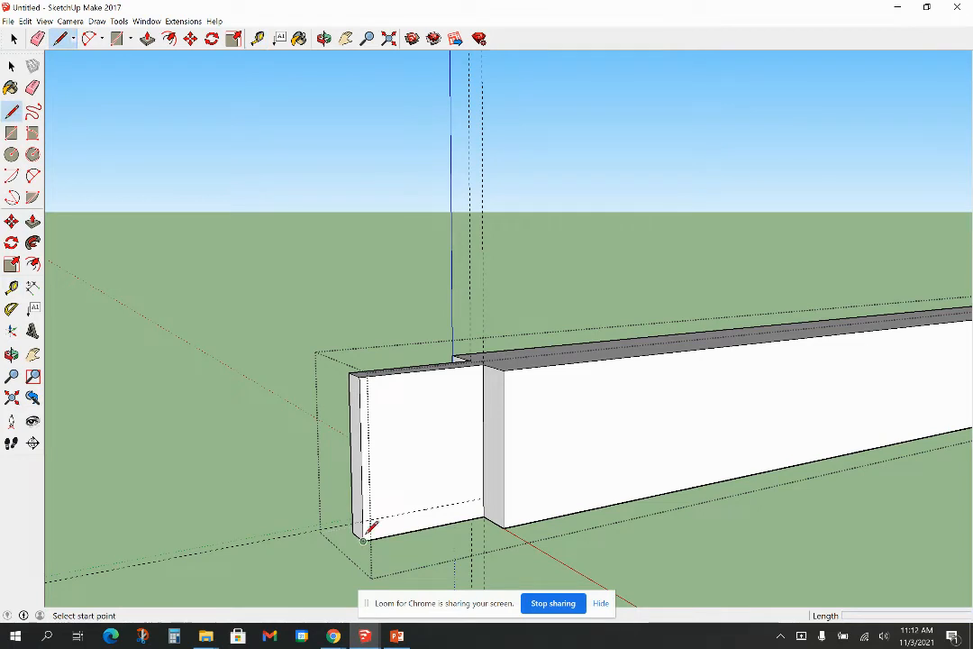
click(362, 539)
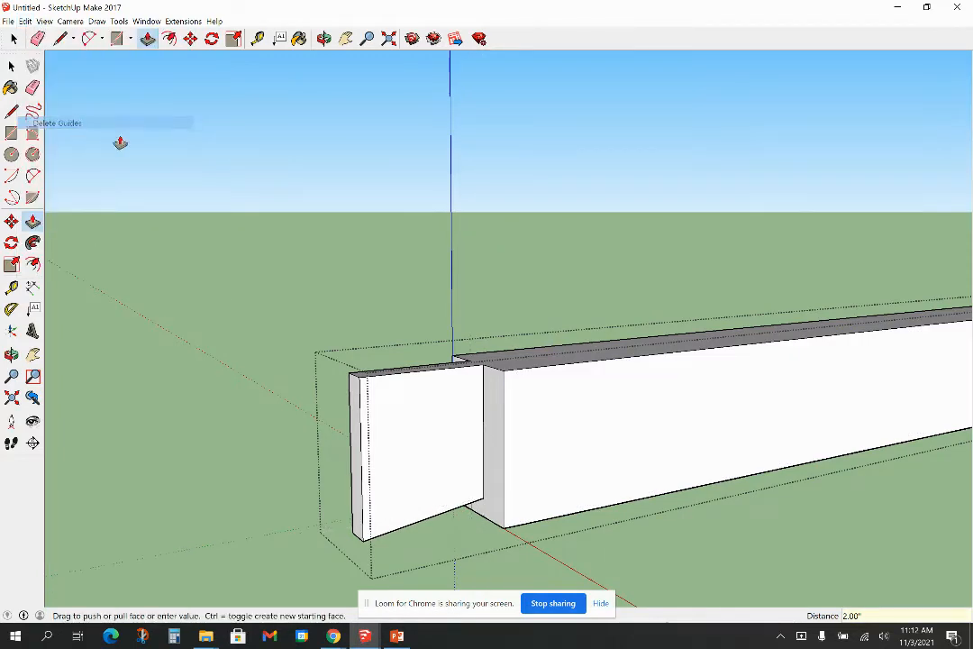
click(12, 65)
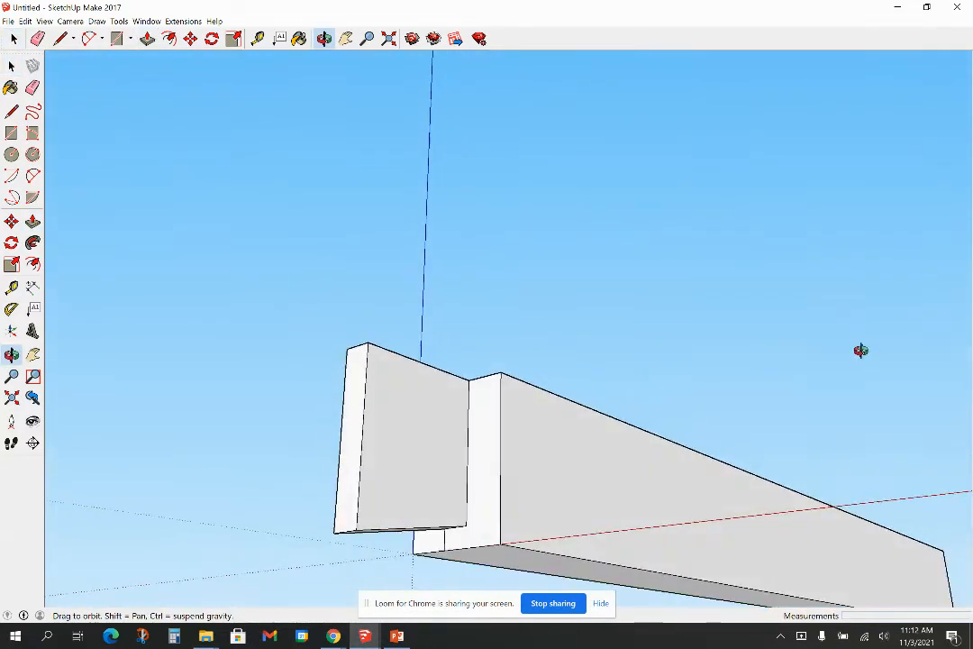
click(12, 65)
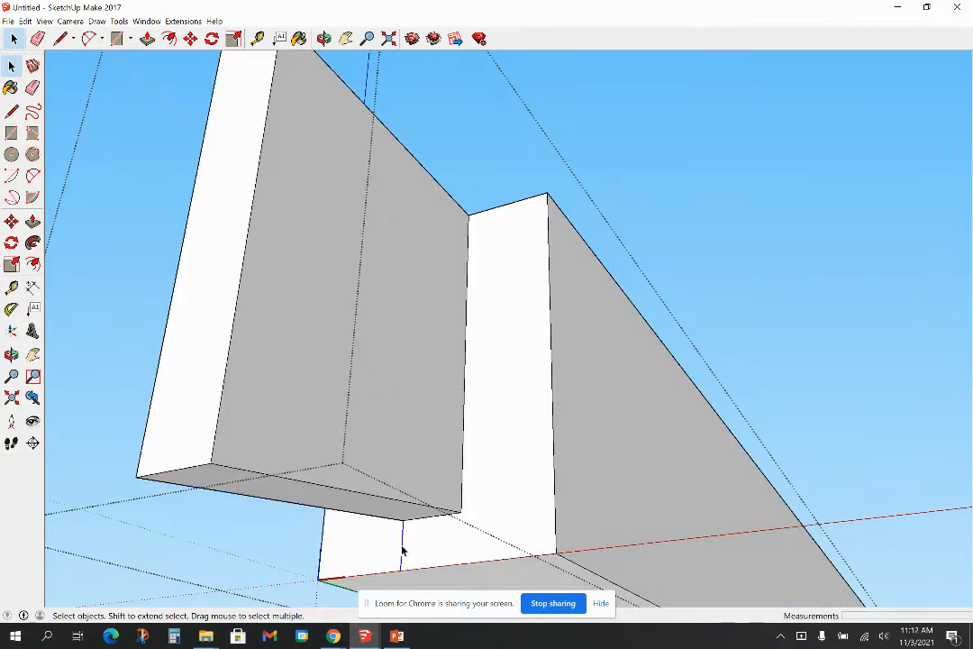
mouse_move(782, 241)
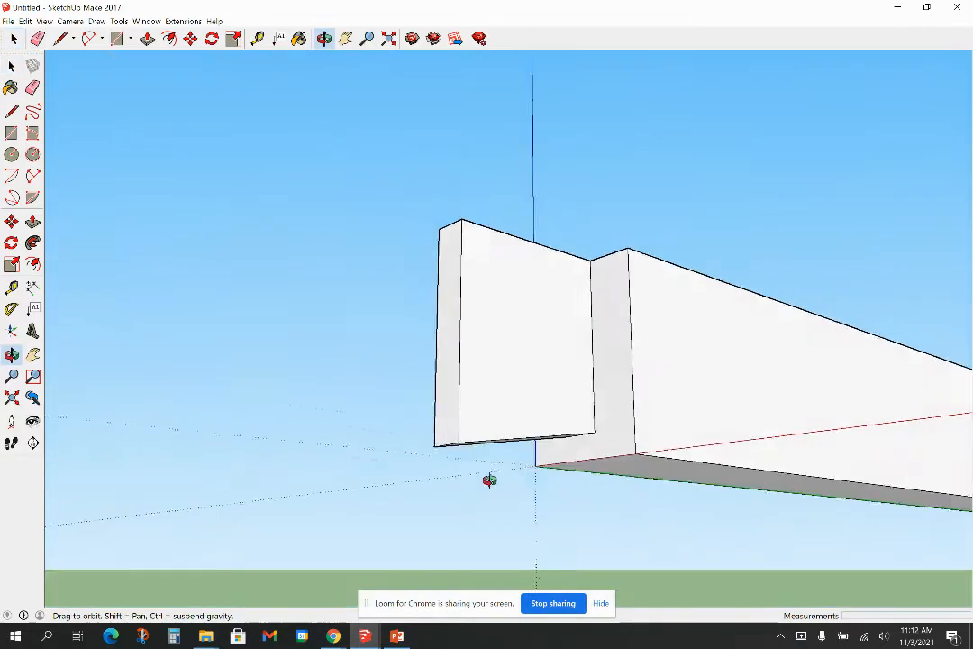
drag(490, 480, 678, 483)
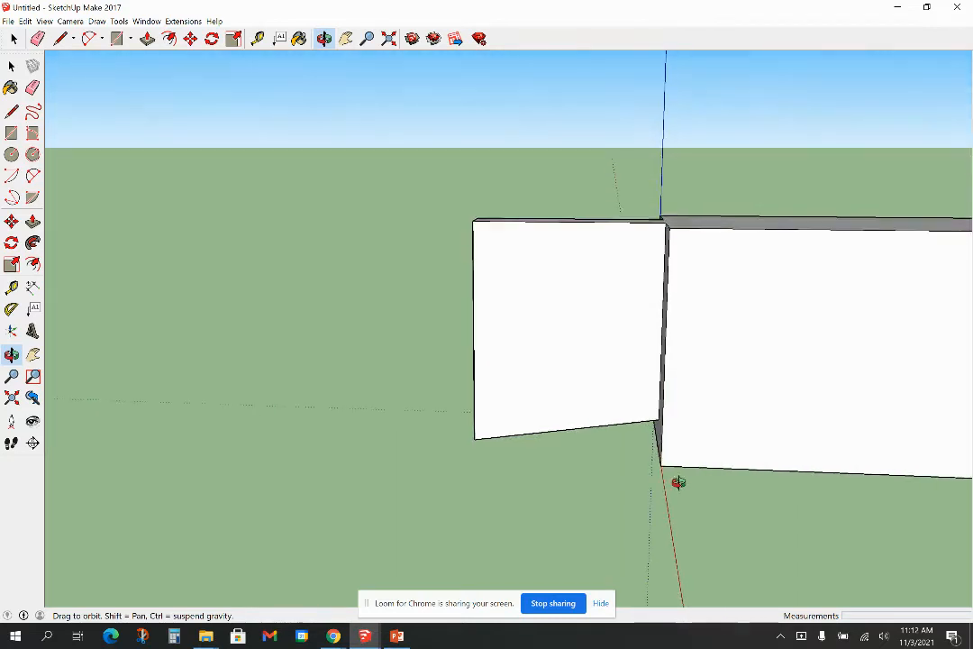
drag(678, 483, 742, 371)
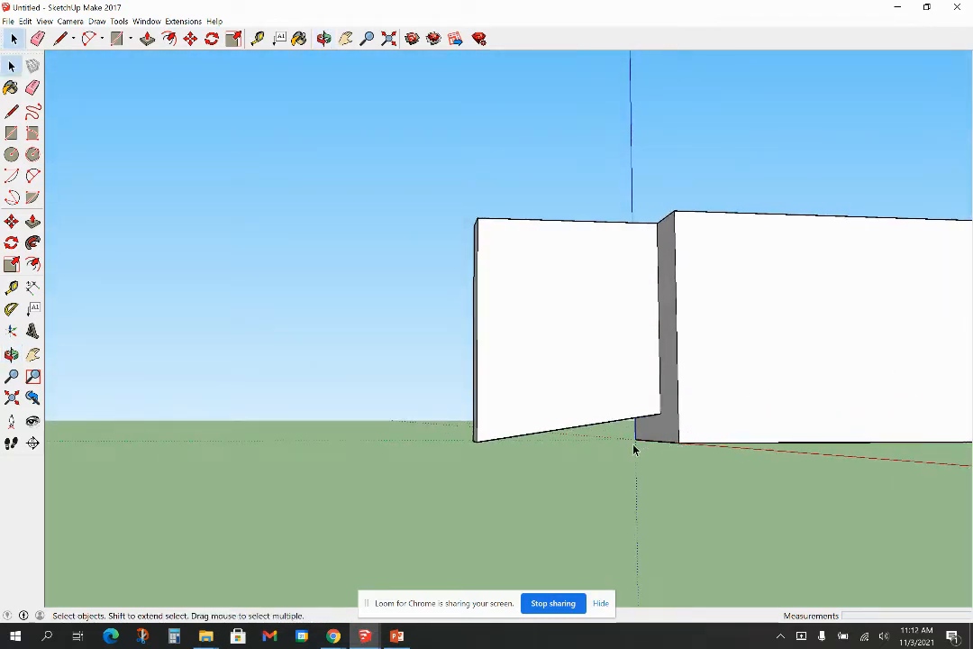
mouse_move(681, 447)
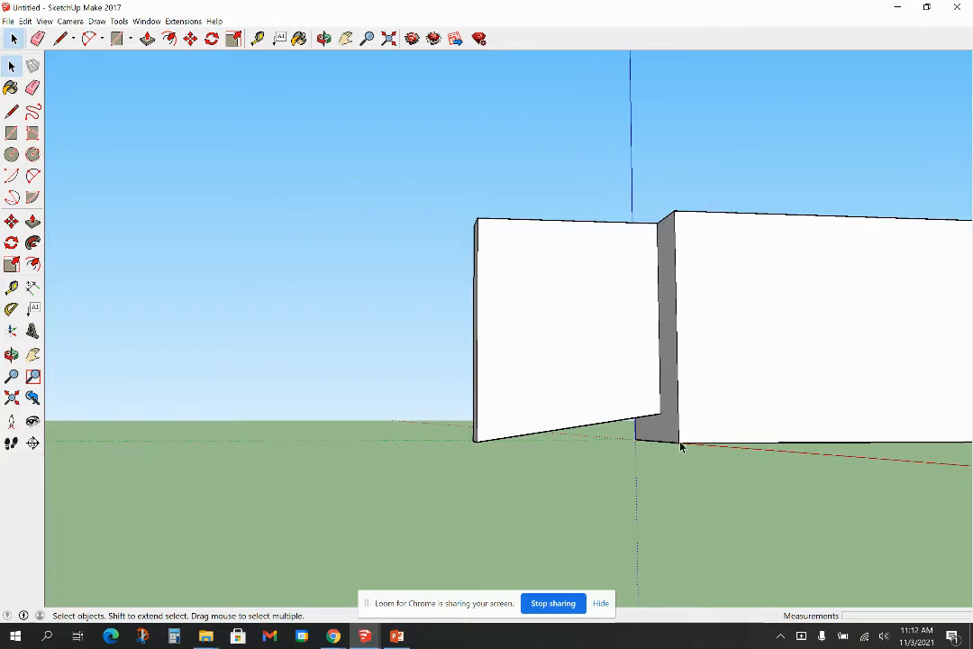
mouse_move(647, 452)
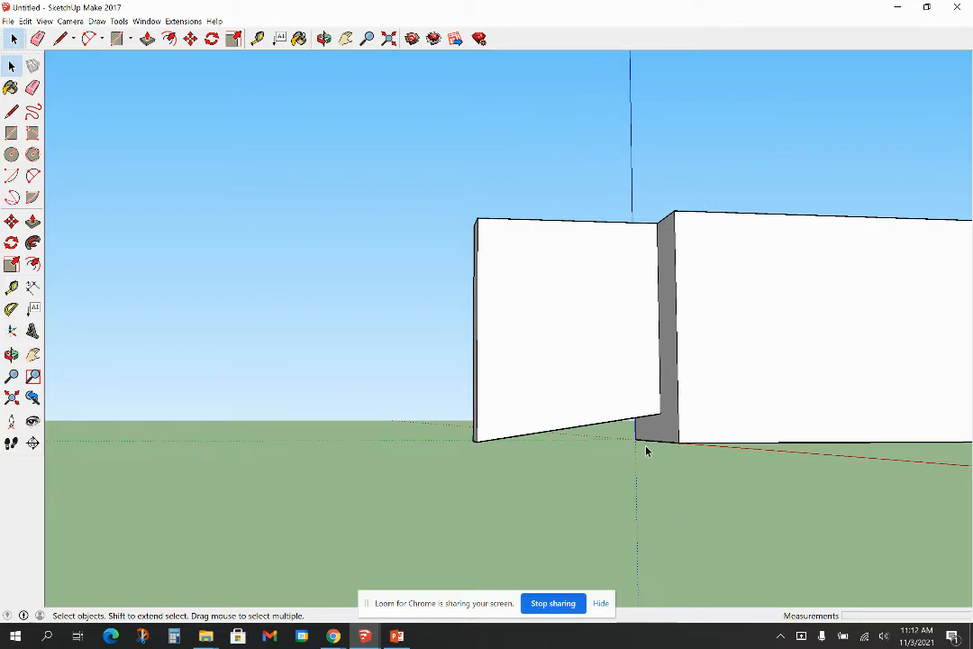
mouse_move(676, 220)
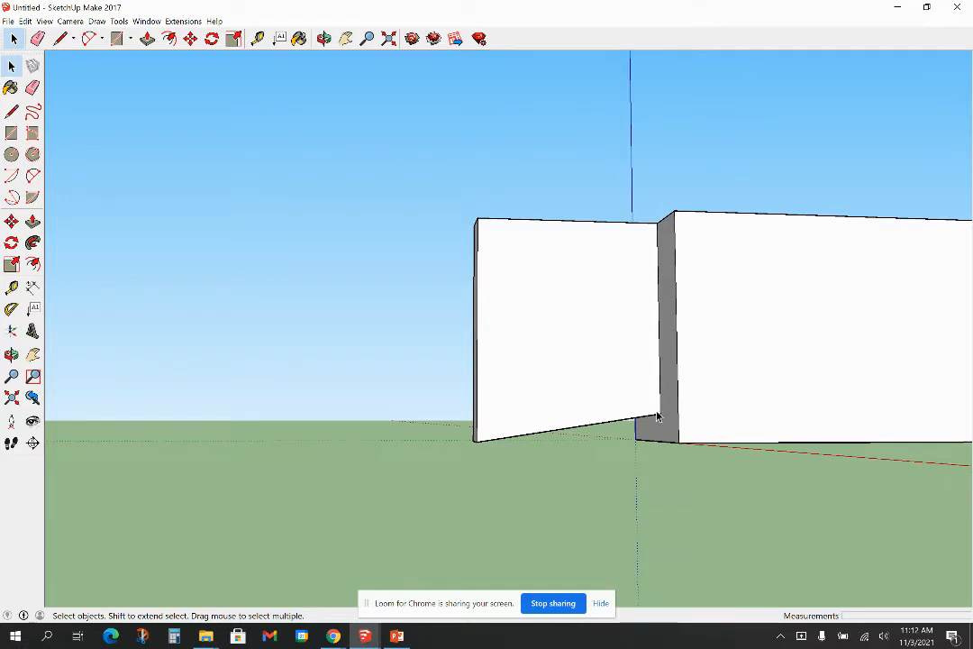
mouse_move(659, 407)
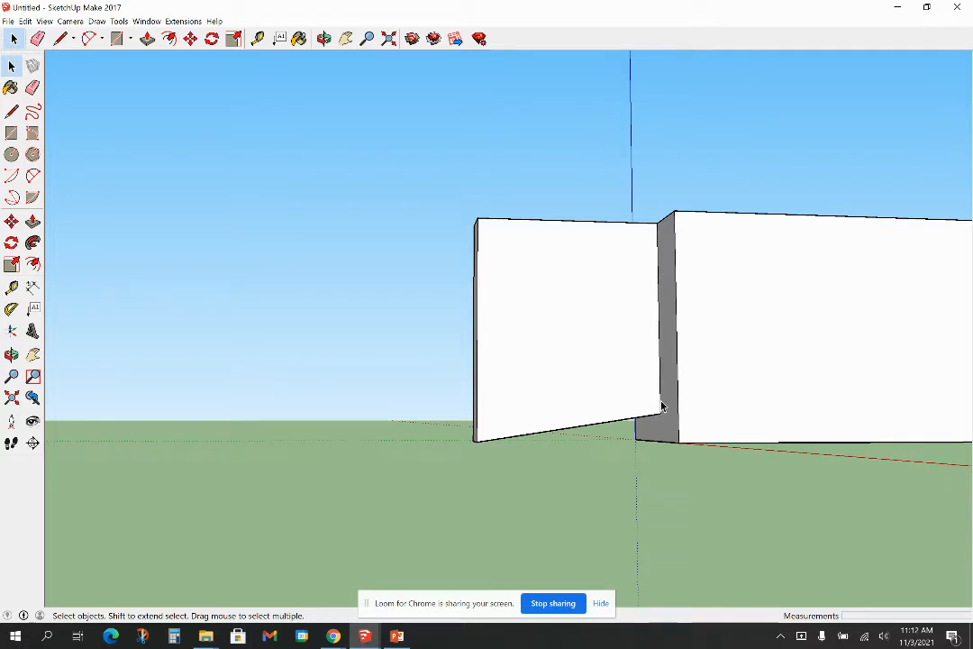
mouse_move(703, 403)
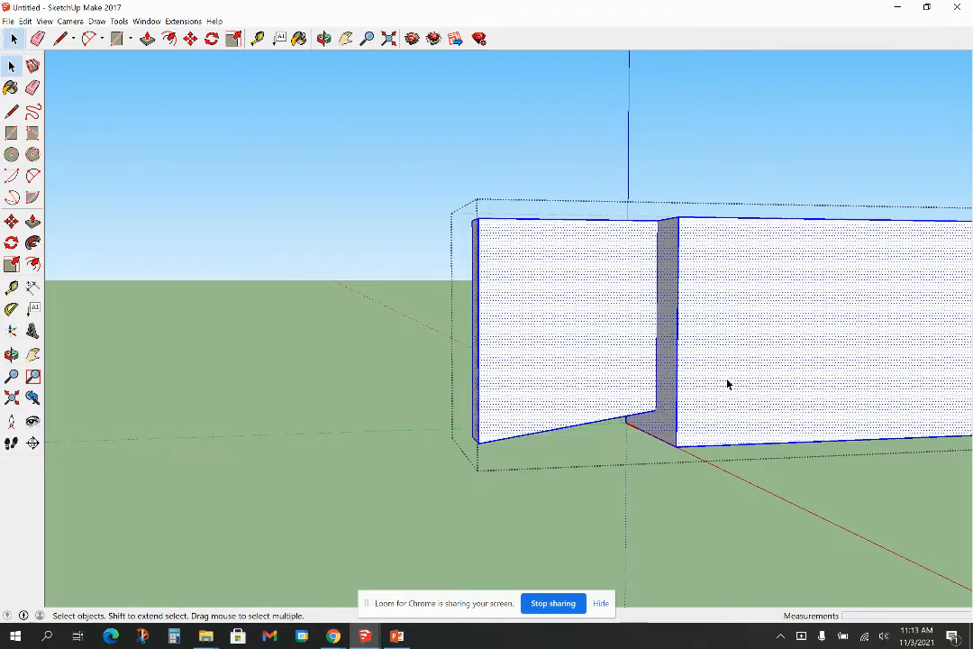
mouse_move(725, 434)
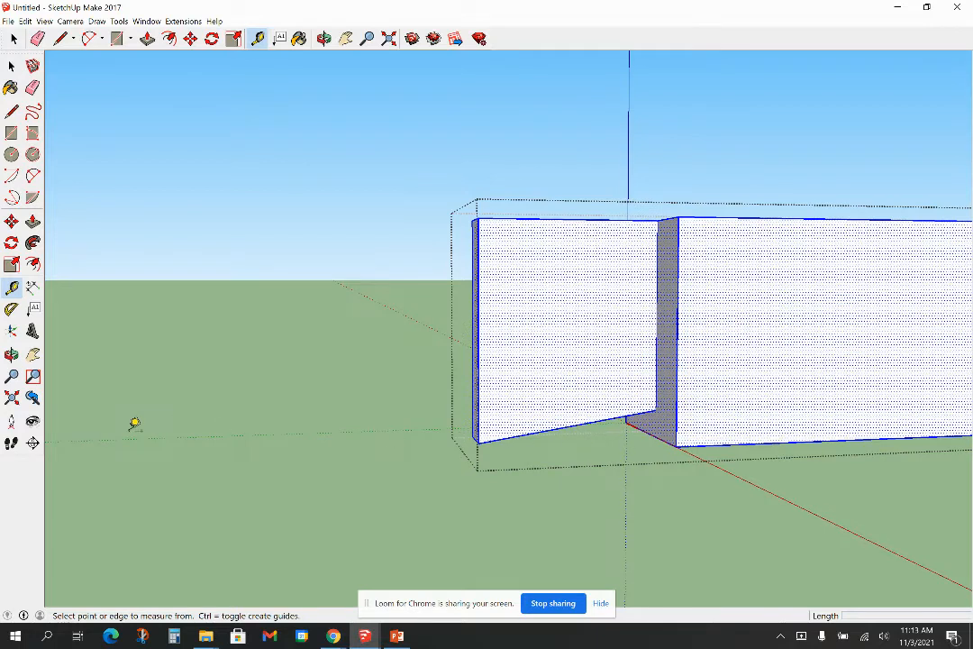
mouse_move(795, 216)
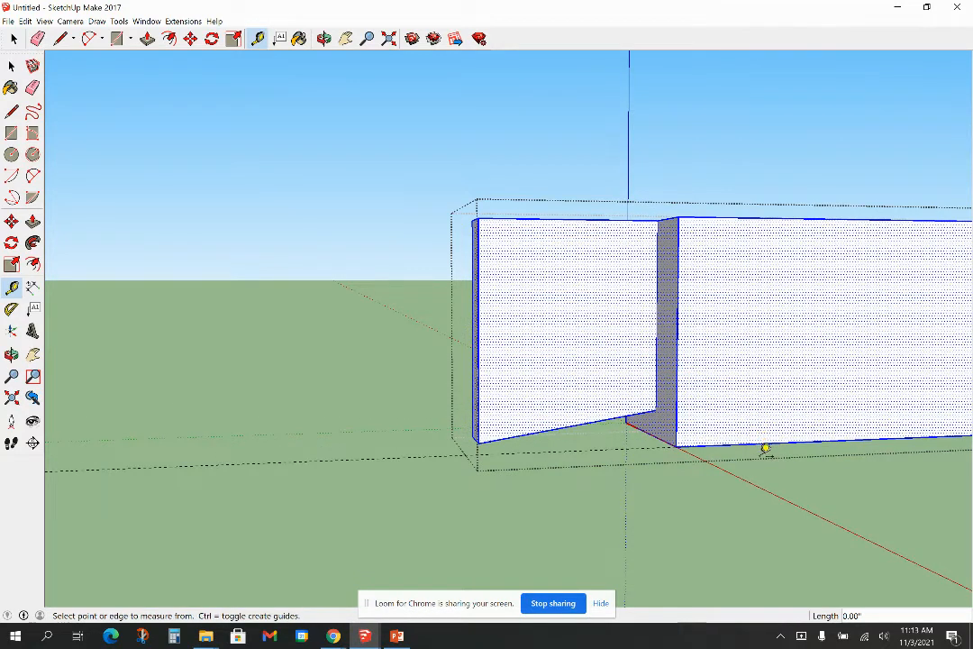
mouse_move(712, 328)
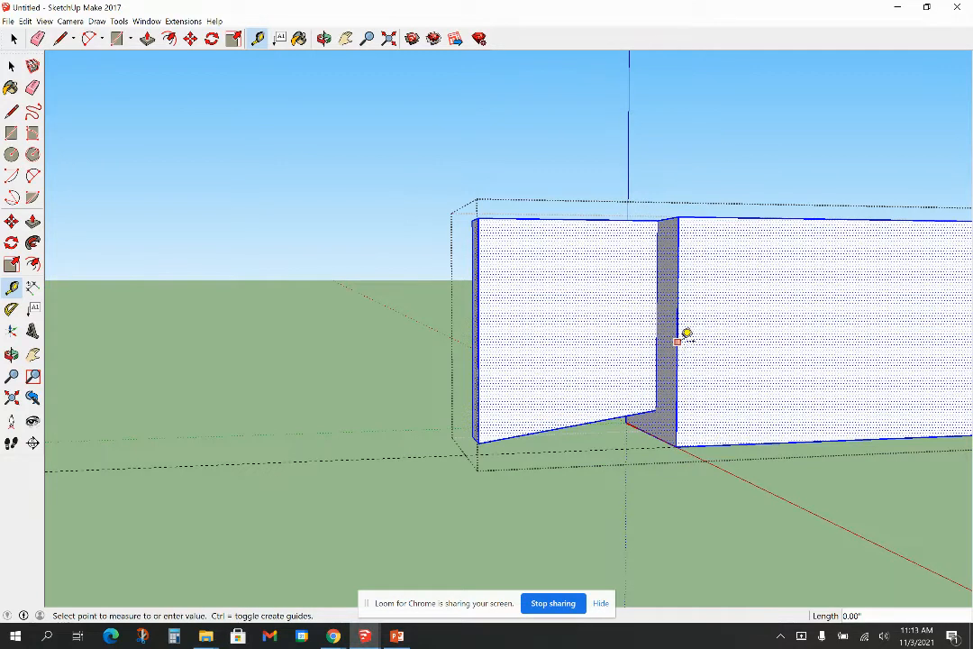
mouse_move(558, 353)
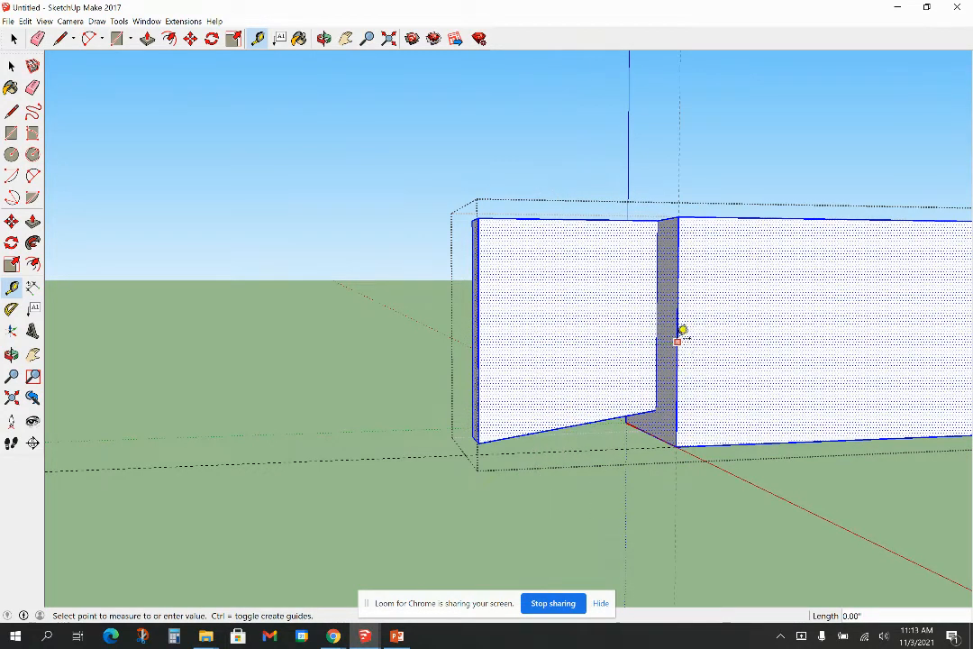
mouse_move(595, 333)
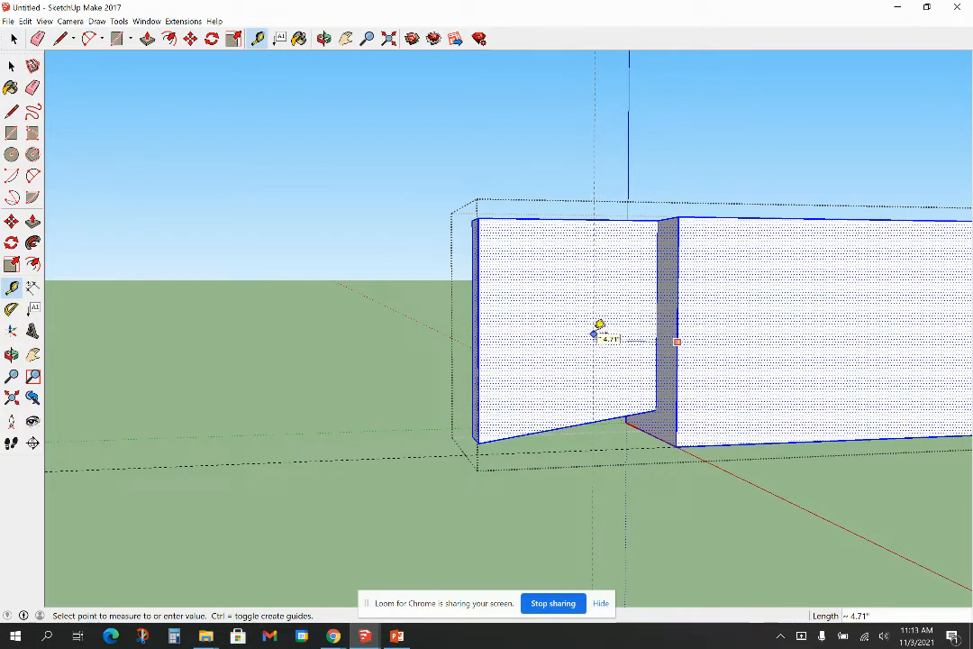
mouse_move(670, 328)
text(1.25)
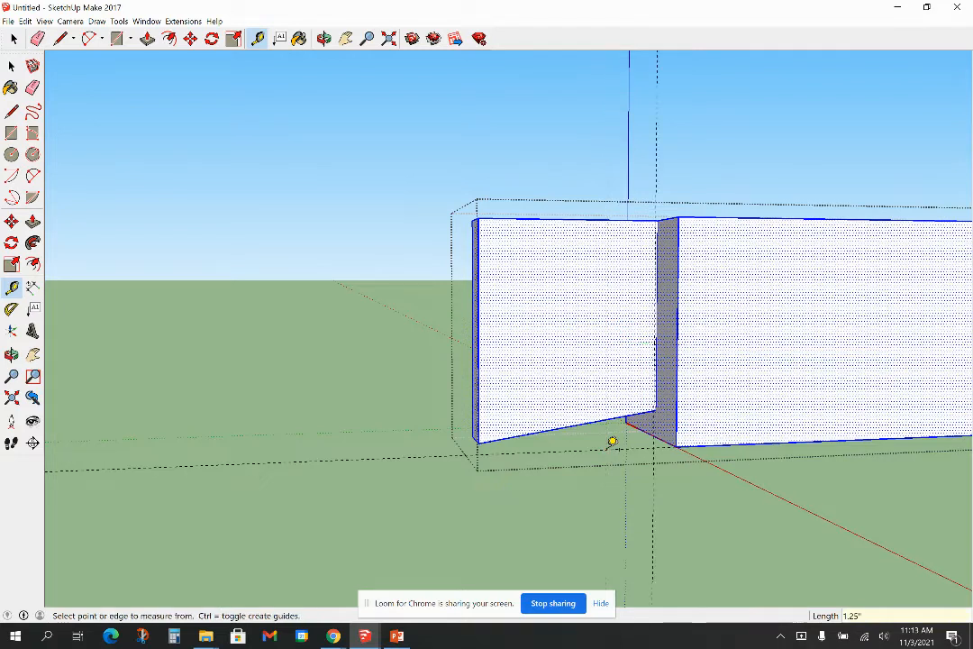
Draw the angled shoulder line from a 1.25" guide and push the notch face in 2 inches
click(11, 112)
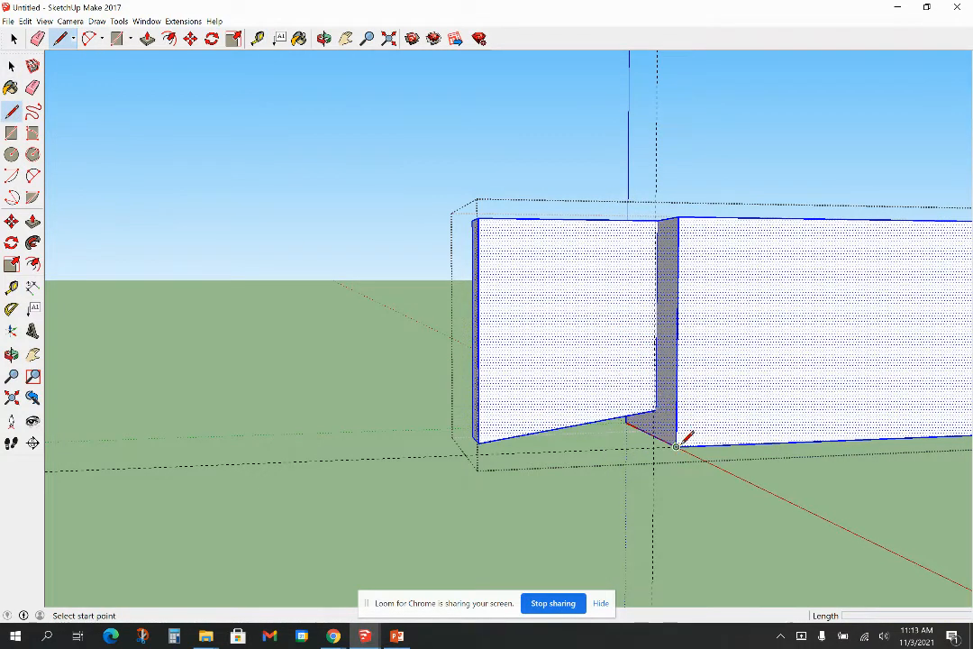
click(676, 447)
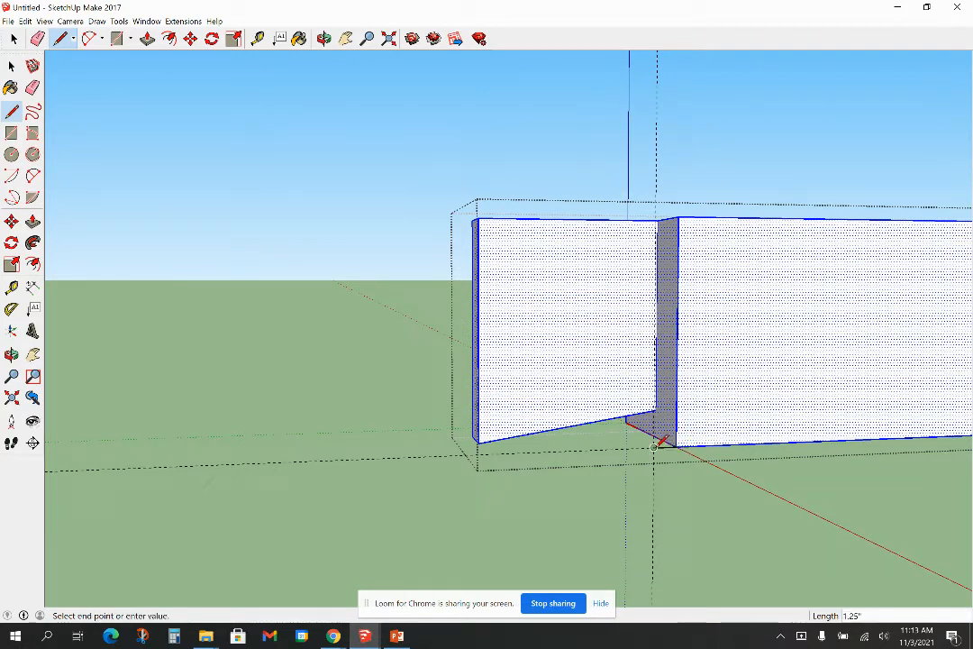
mouse_move(684, 216)
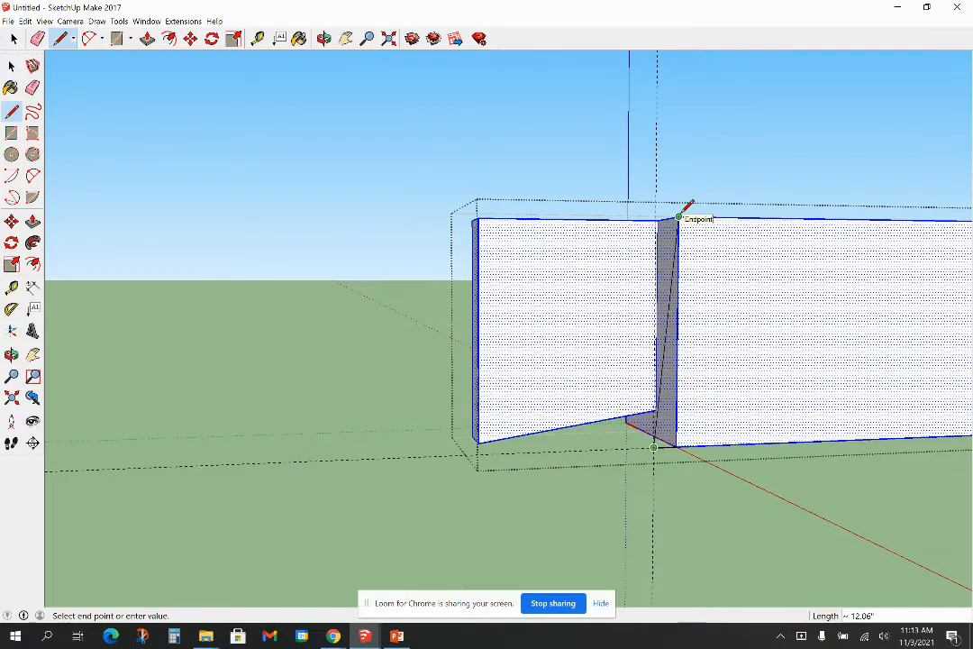
click(681, 218)
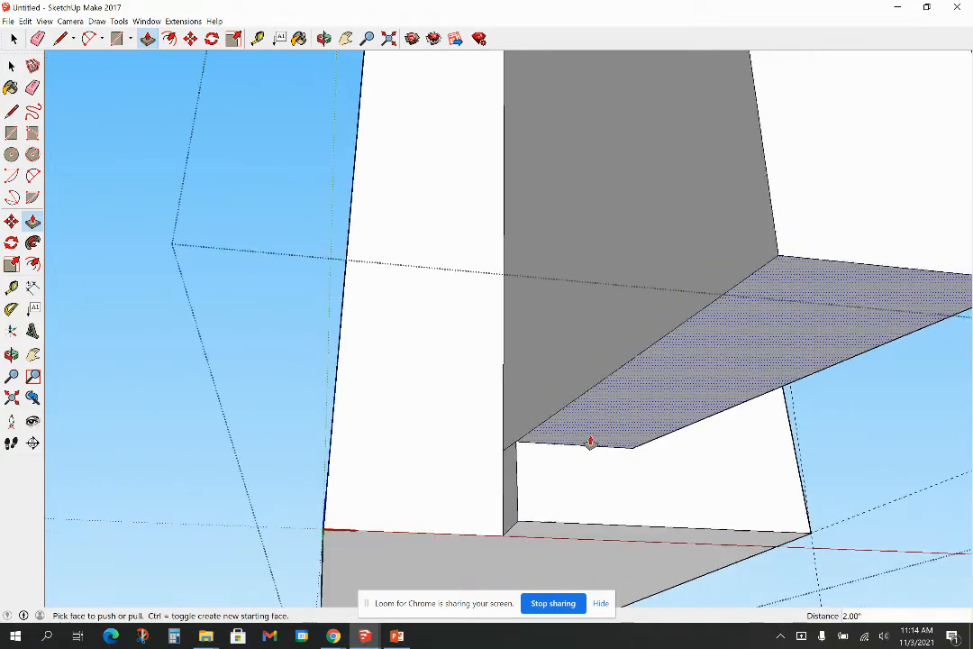
drag(591, 442, 620, 475)
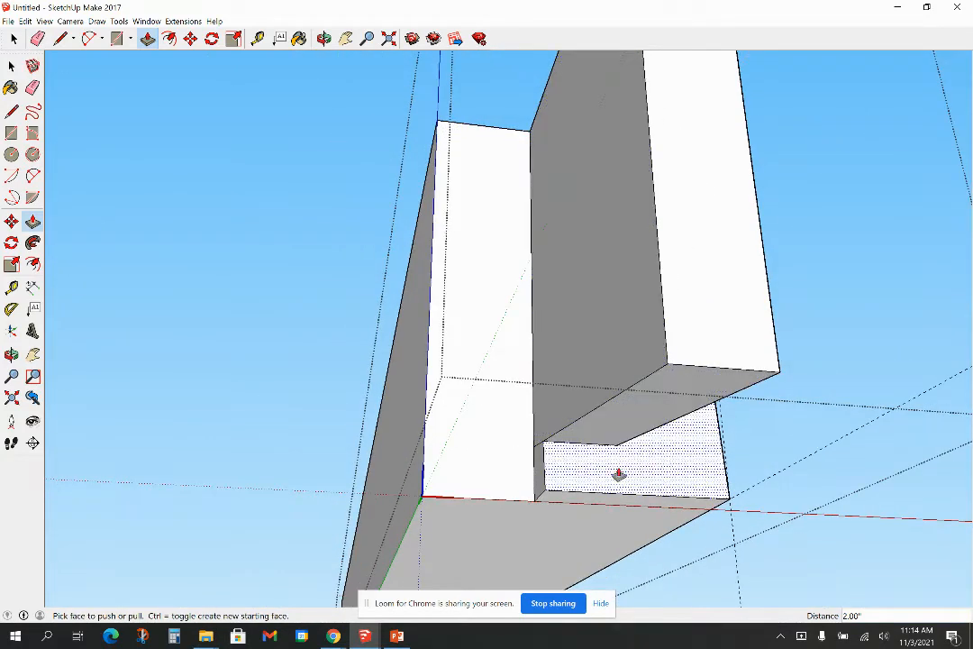
mouse_move(415, 453)
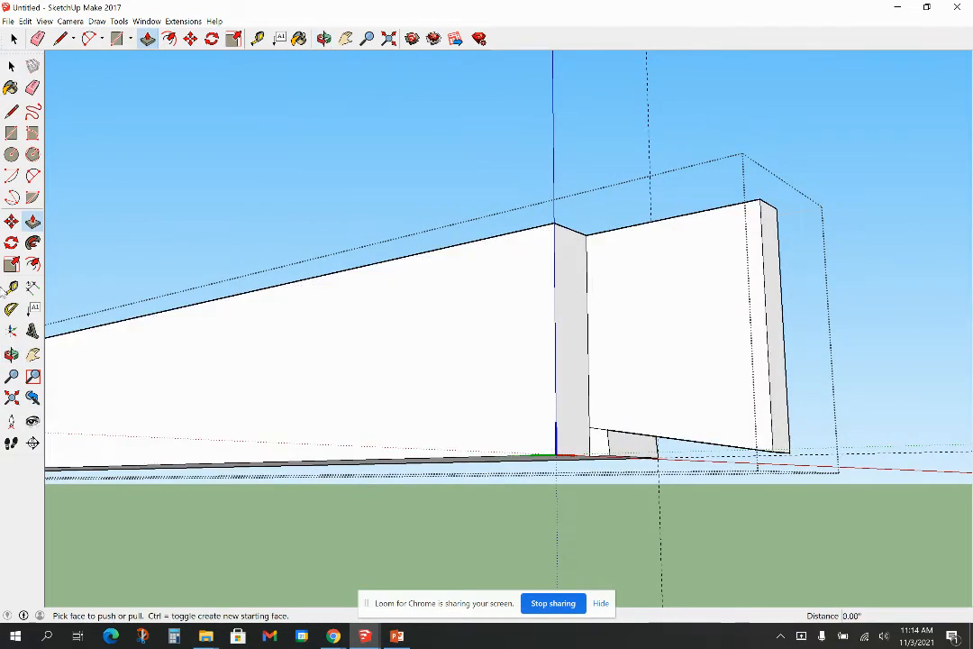
Place a 1" guide on the opposite face and start the matching shoulder line at the bottom corner
click(12, 287)
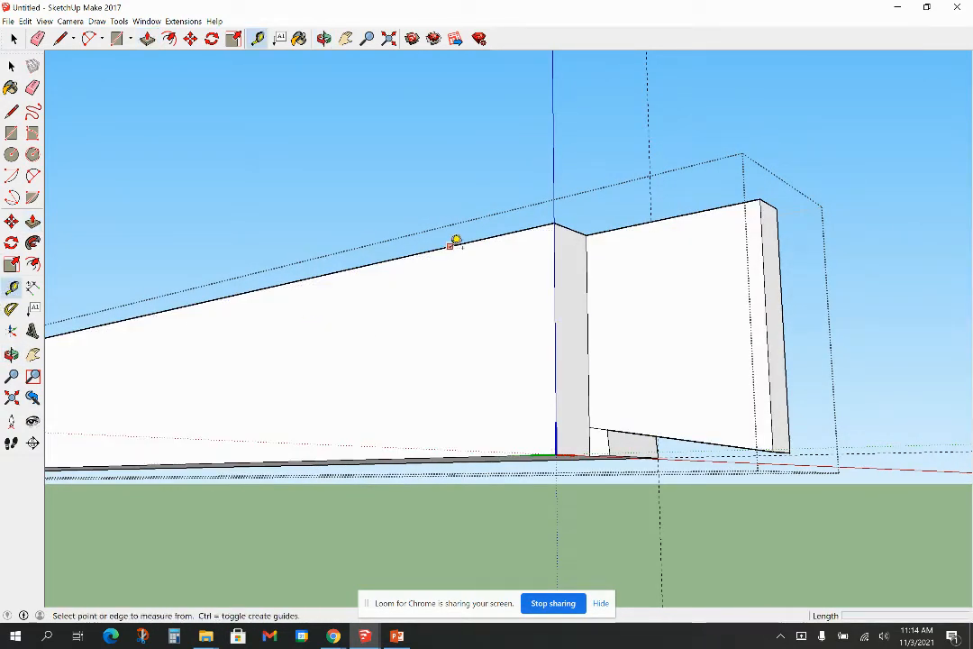
click(454, 241)
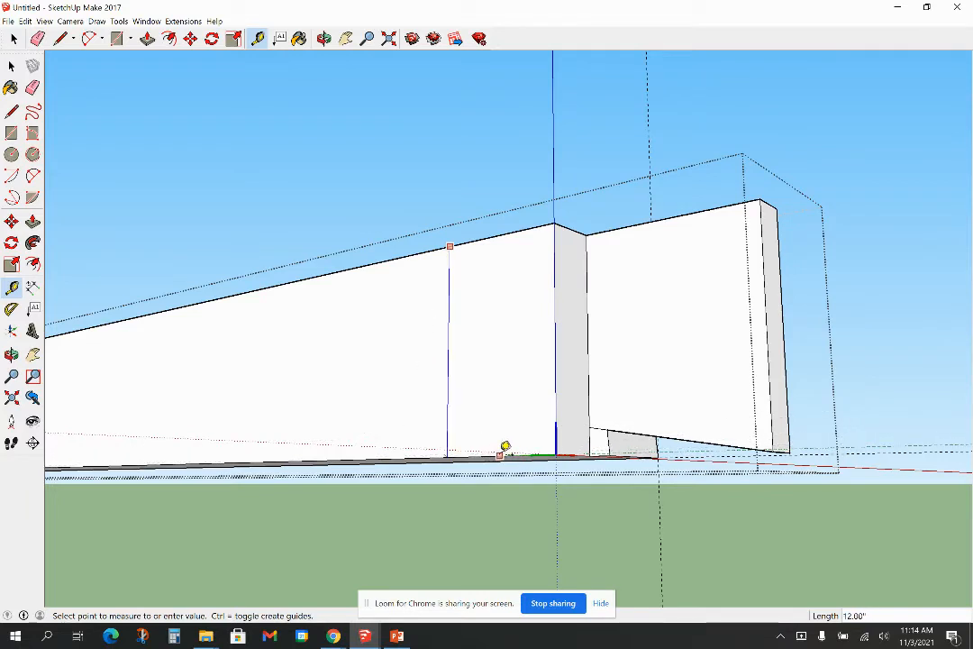
mouse_move(559, 306)
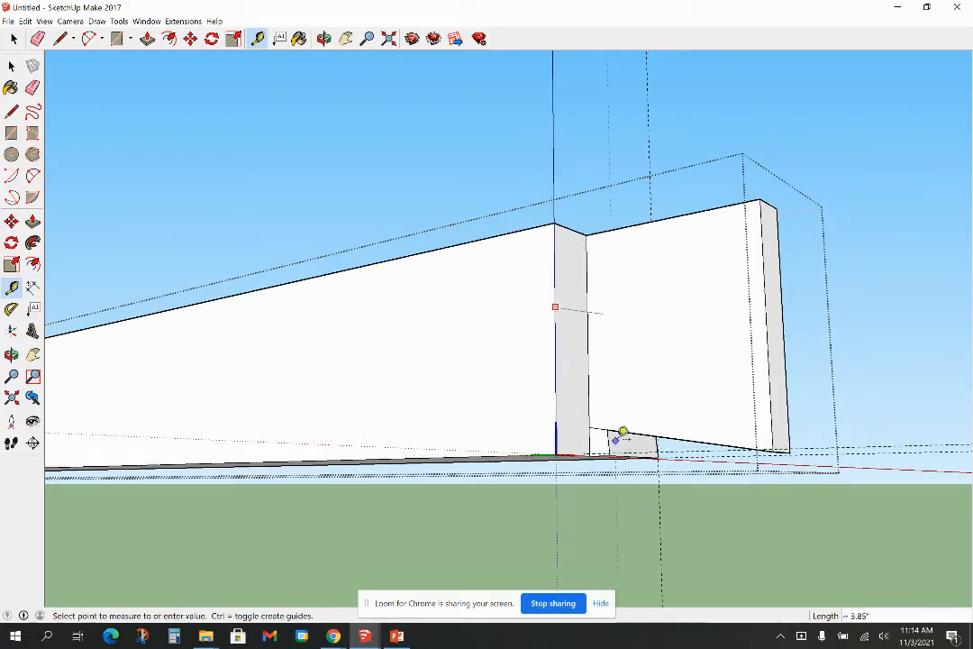
mouse_move(682, 448)
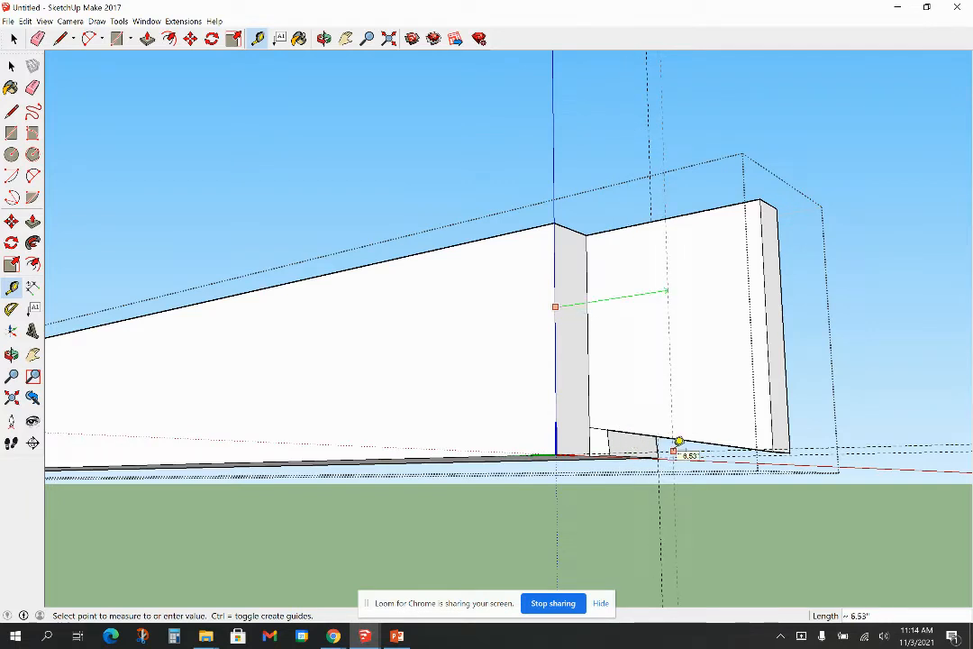
text(1)
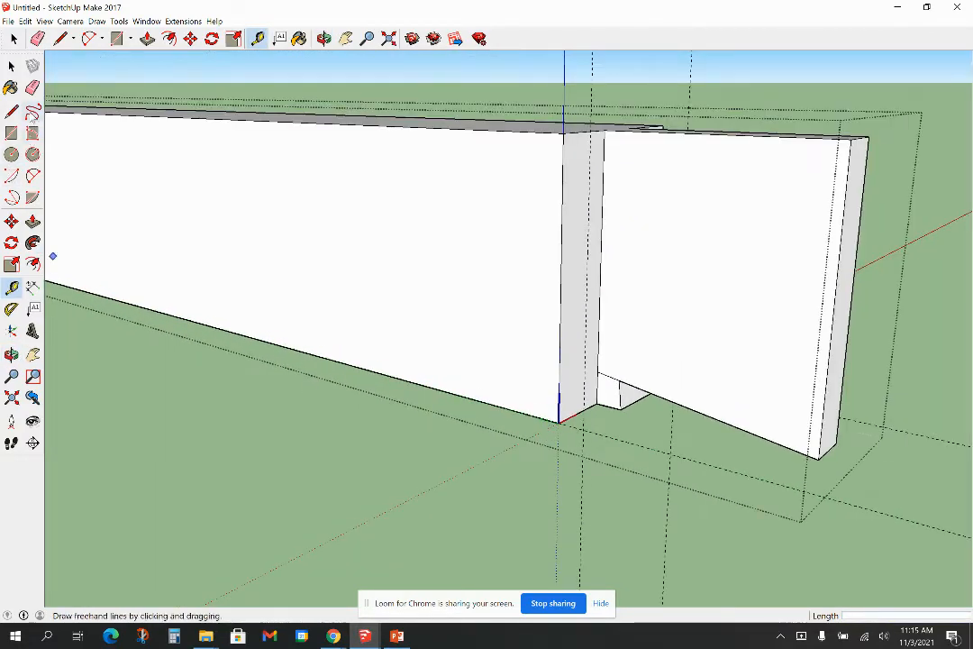
click(11, 112)
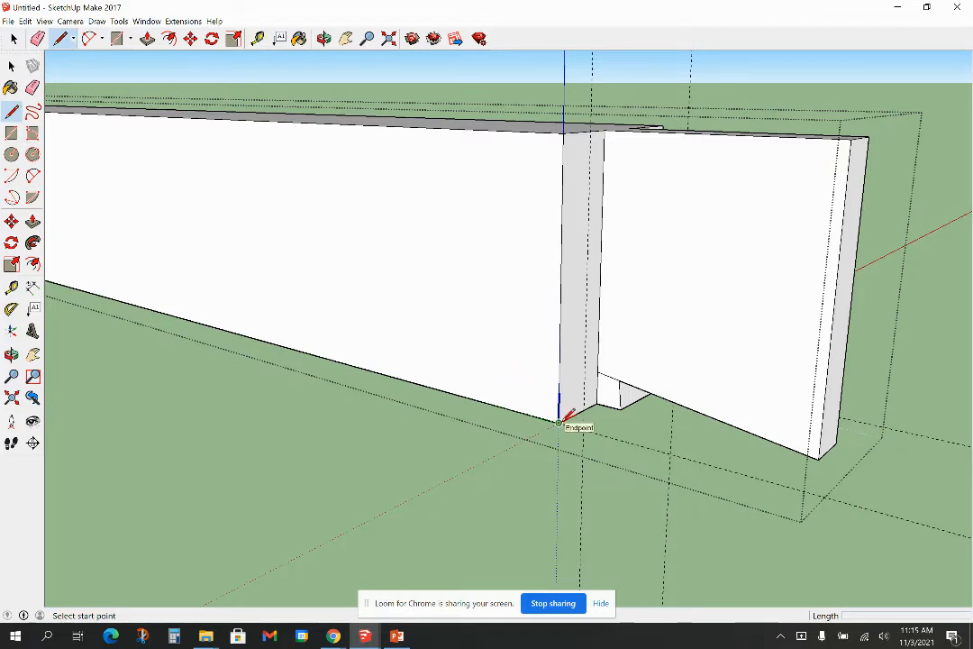
click(559, 422)
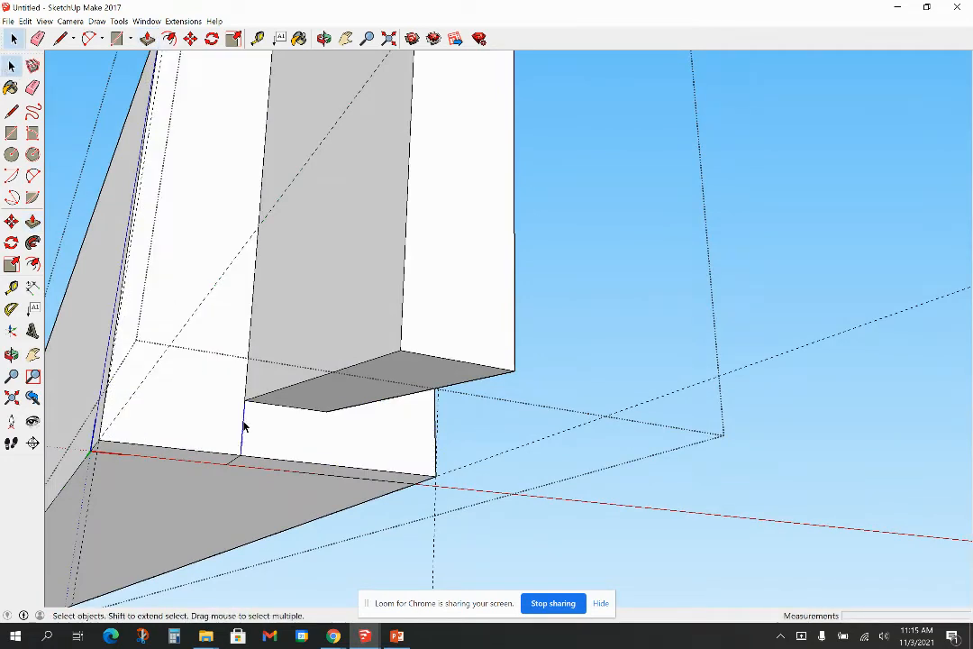
mouse_move(234, 465)
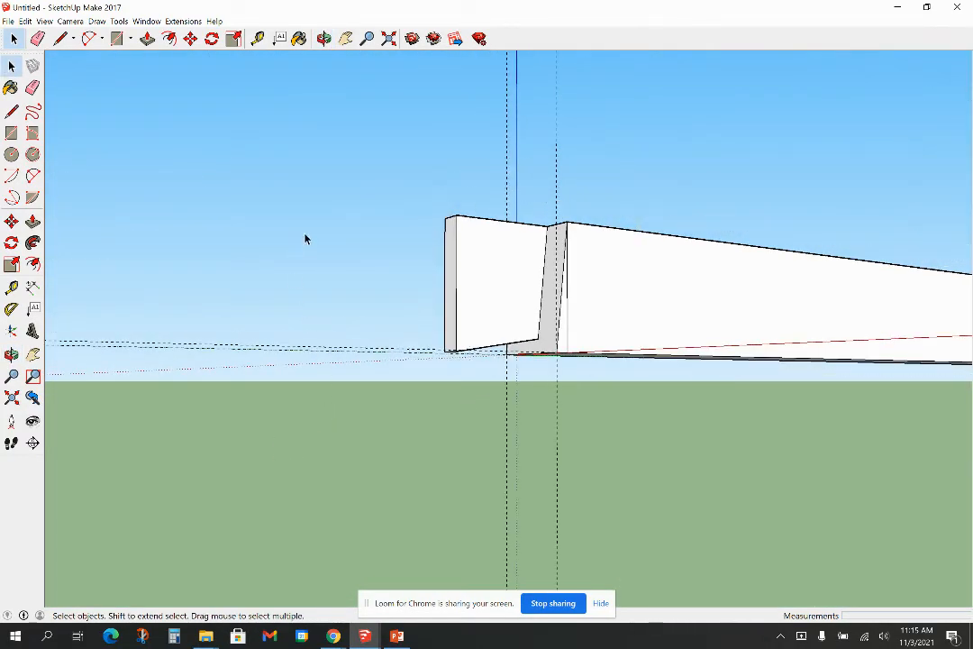
click(25, 22)
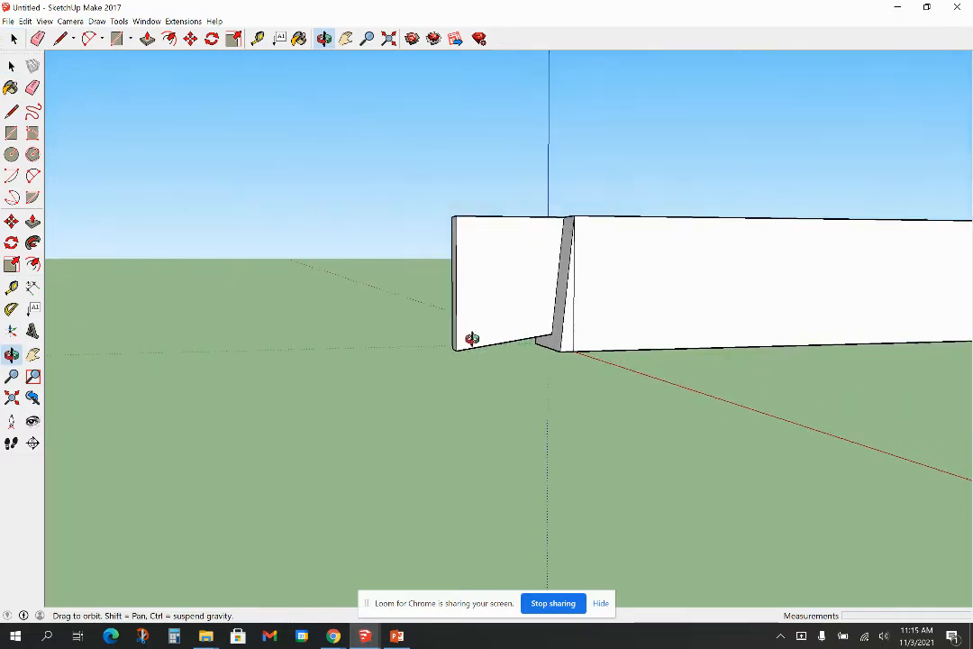
drag(472, 339, 552, 184)
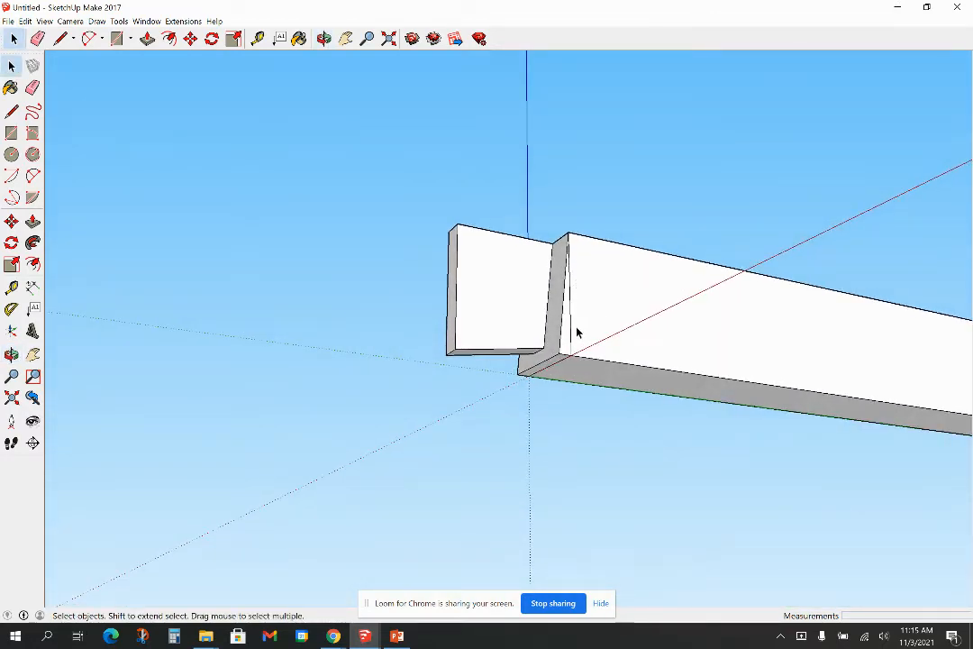
drag(577, 333, 602, 307)
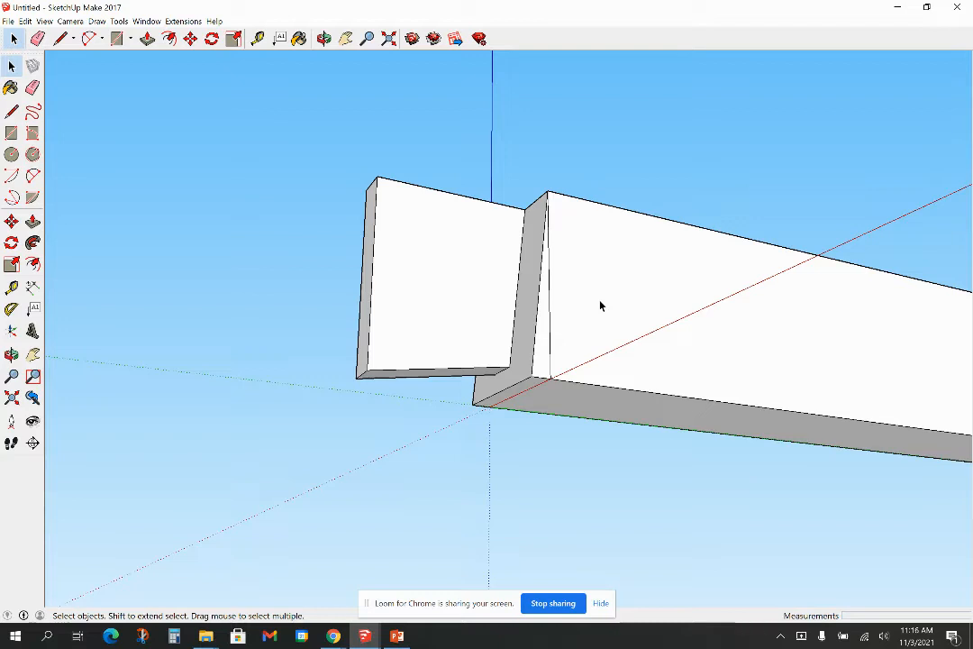
mouse_move(575, 334)
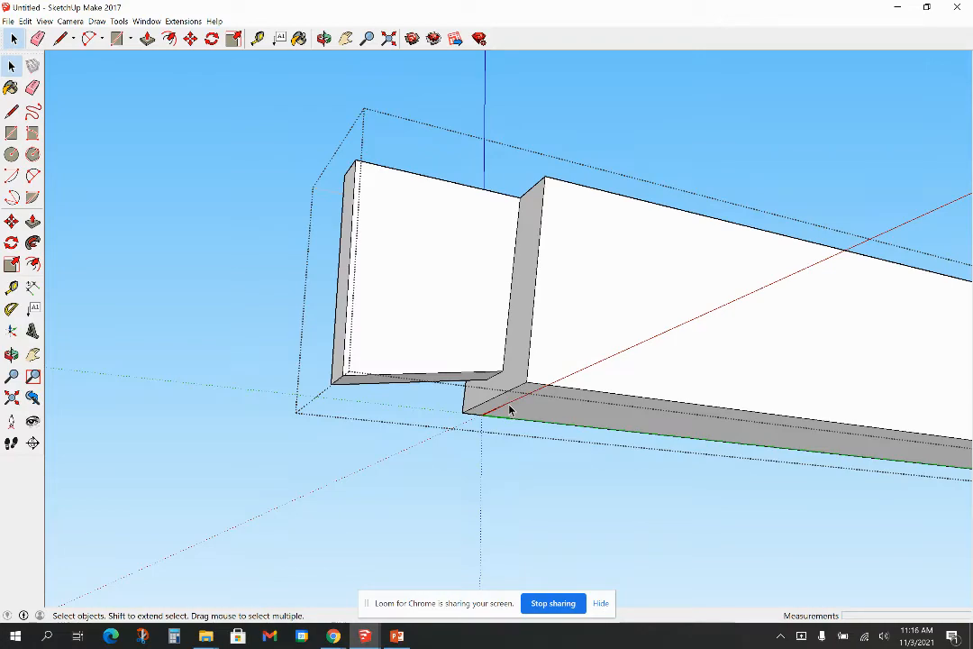
drag(508, 411, 647, 355)
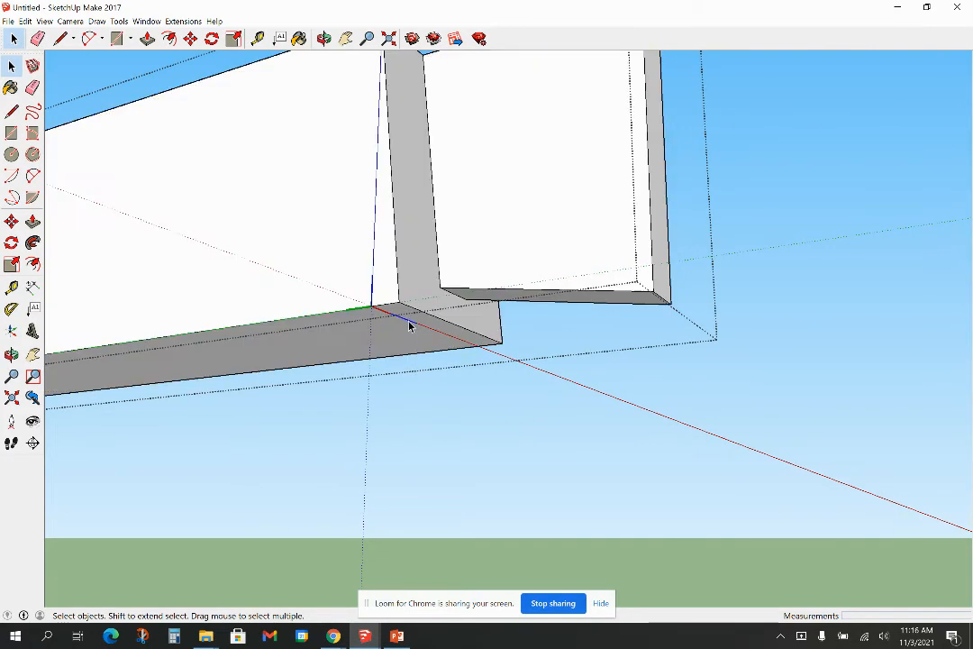
click(390, 328)
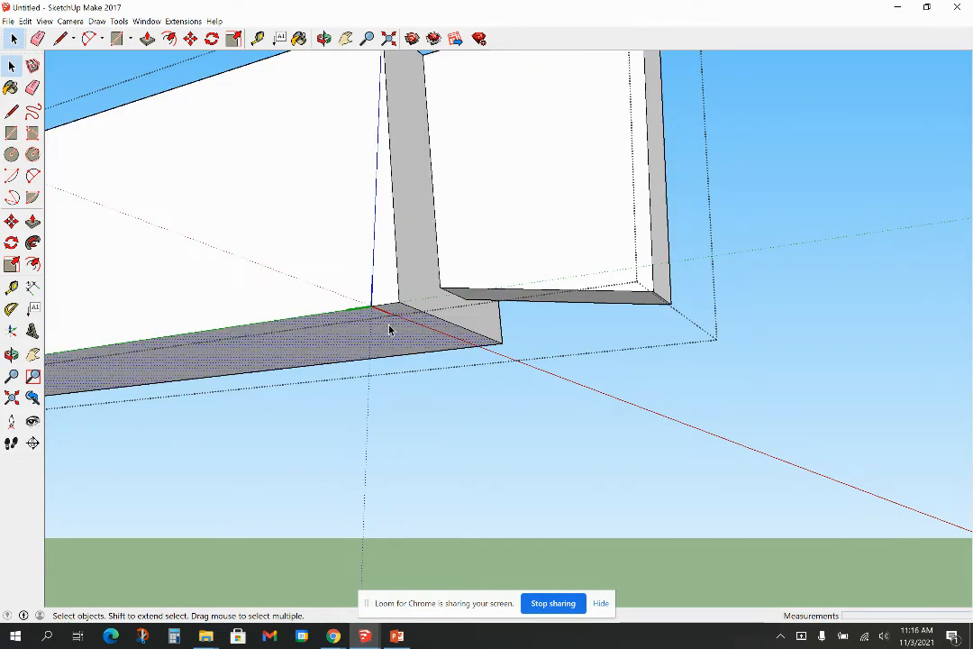
click(25, 22)
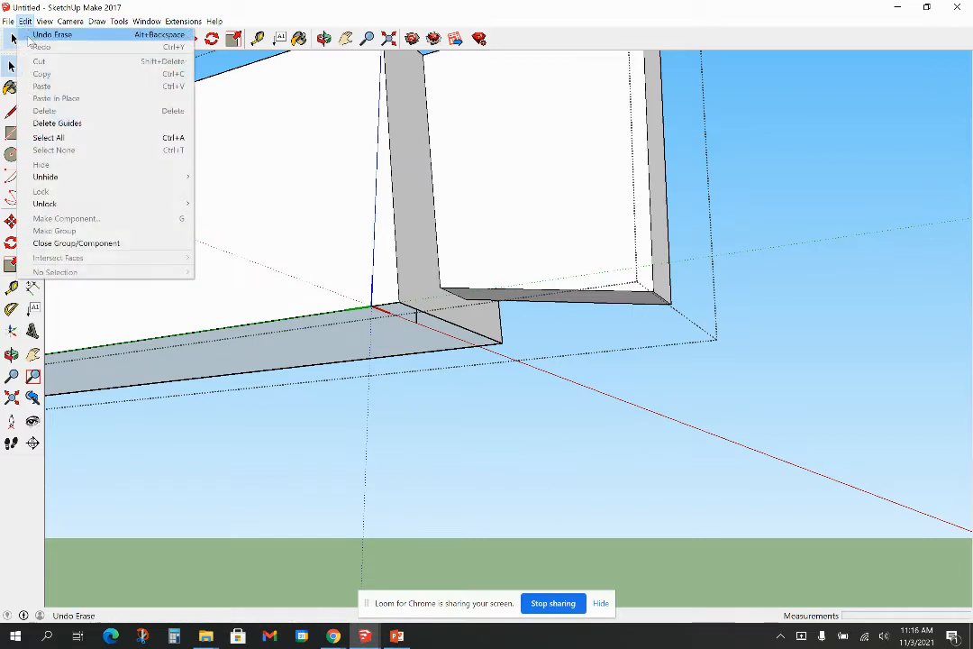
click(51, 34)
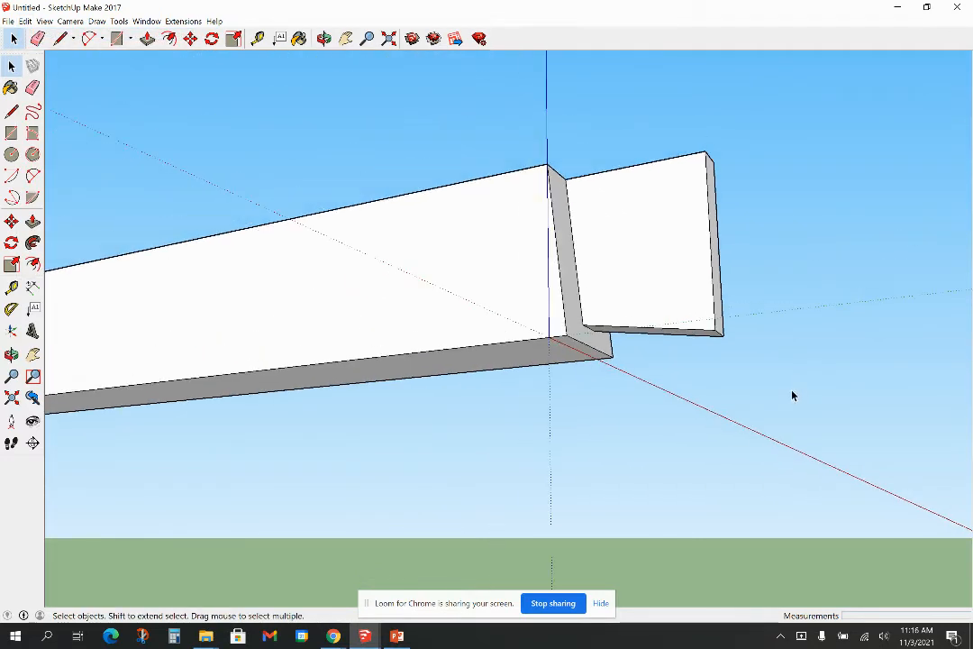
mouse_move(793, 256)
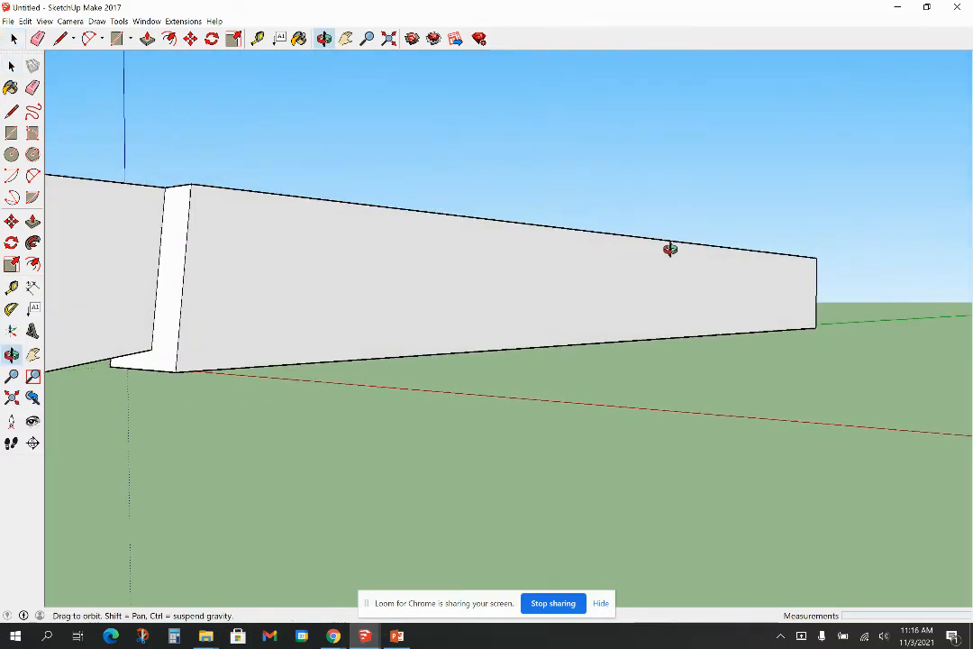
drag(671, 249, 545, 155)
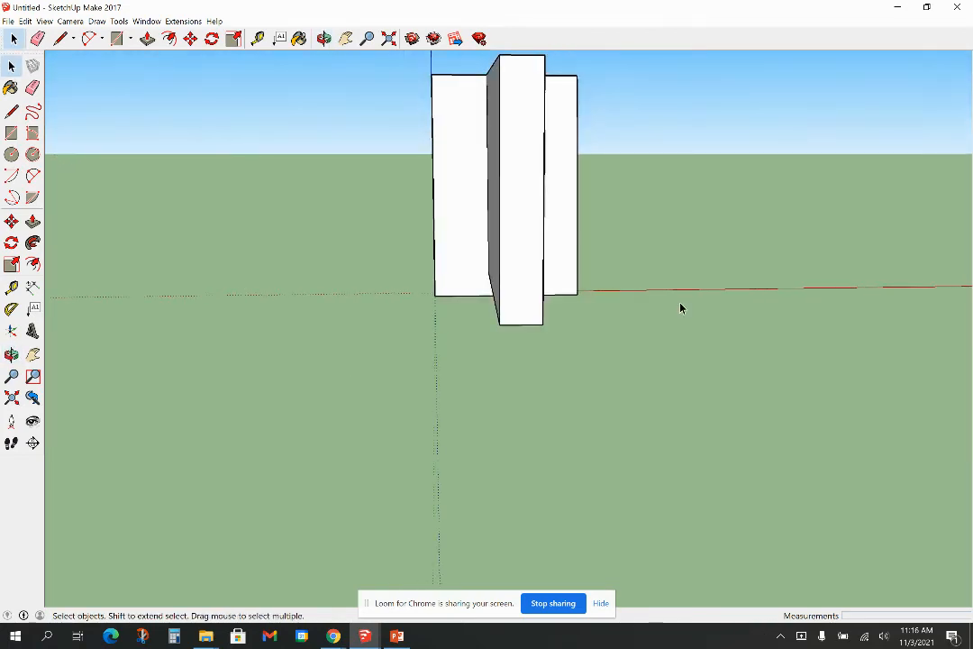
Turn on X-ray face style and open the beam component to inspect the joint's hidden edges
drag(682, 308, 749, 346)
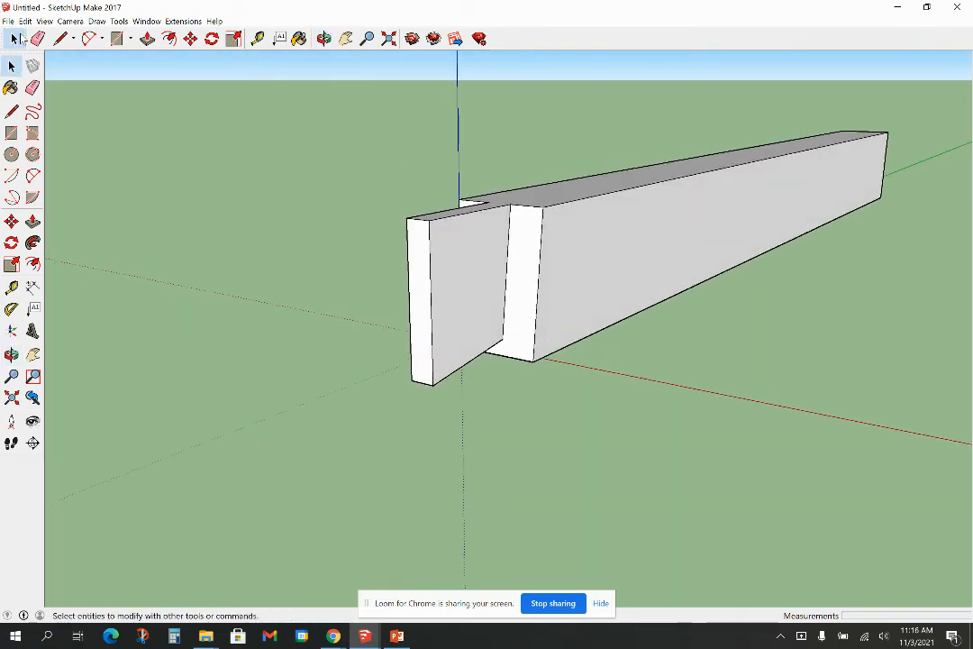
click(43, 21)
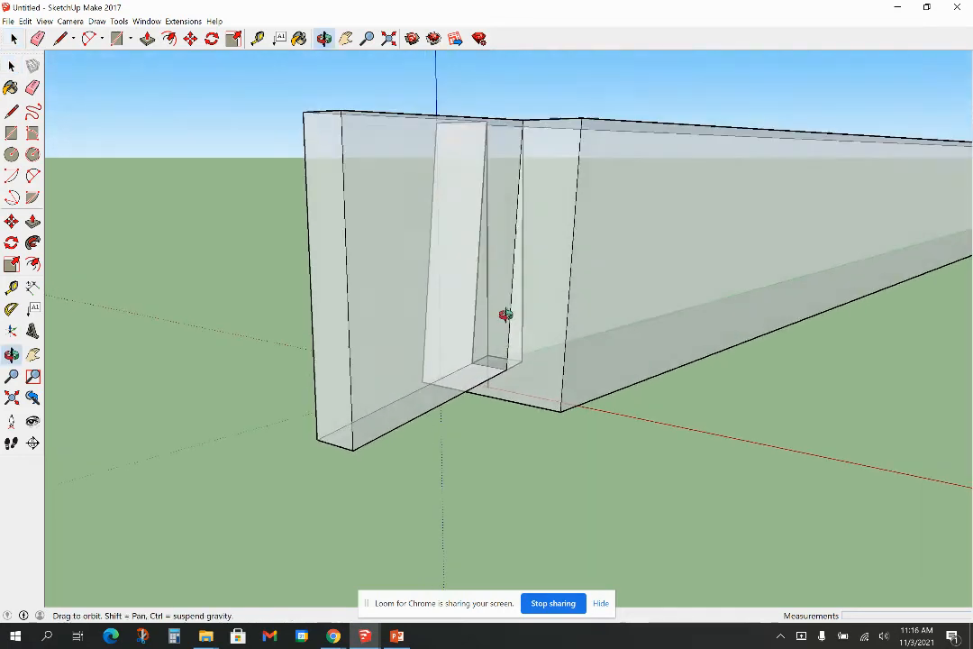
click(13, 65)
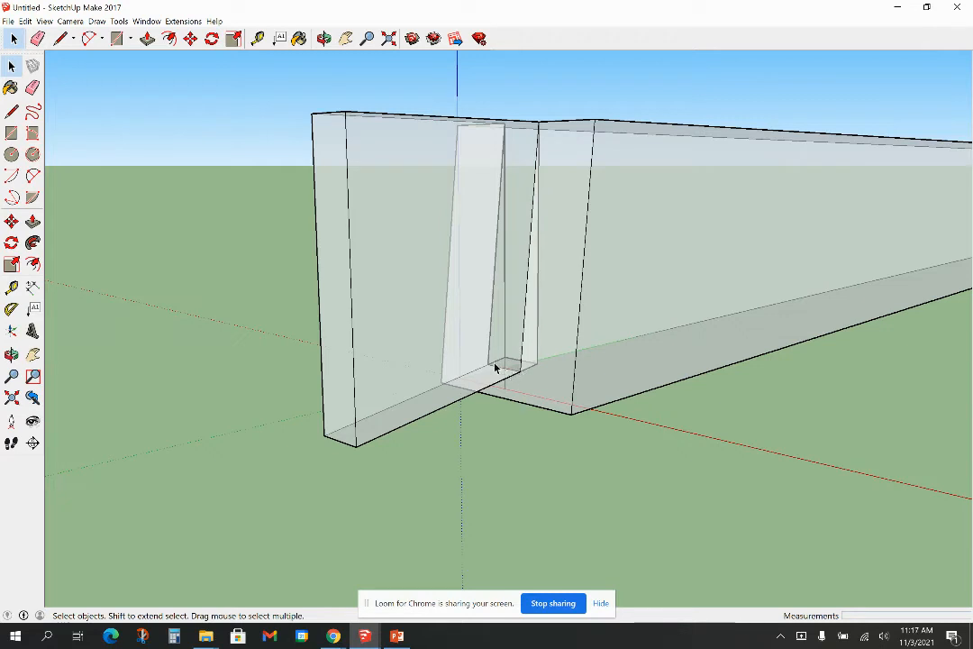
mouse_move(526, 302)
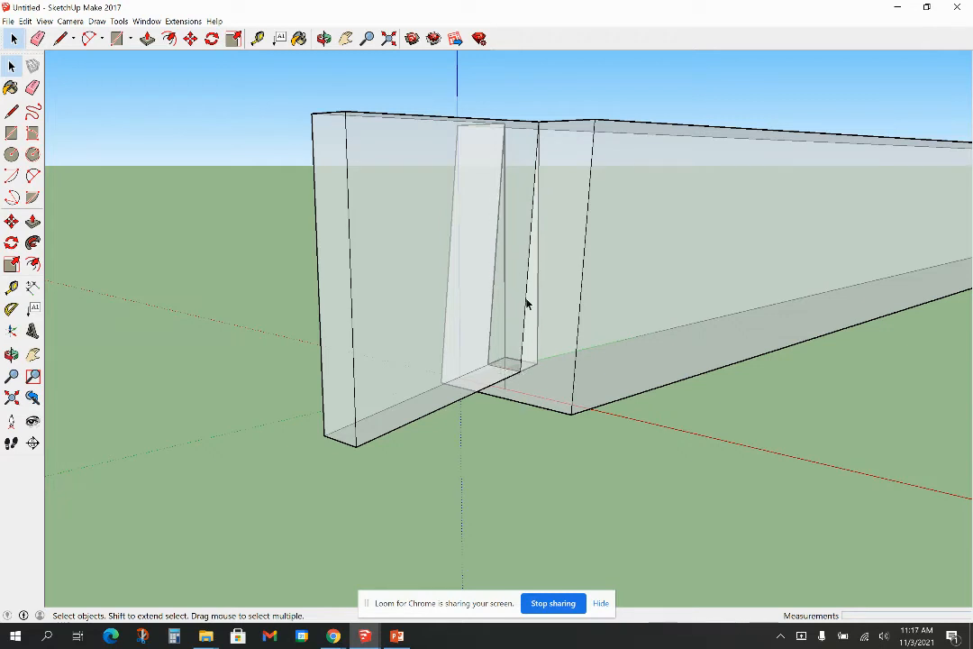
mouse_move(577, 298)
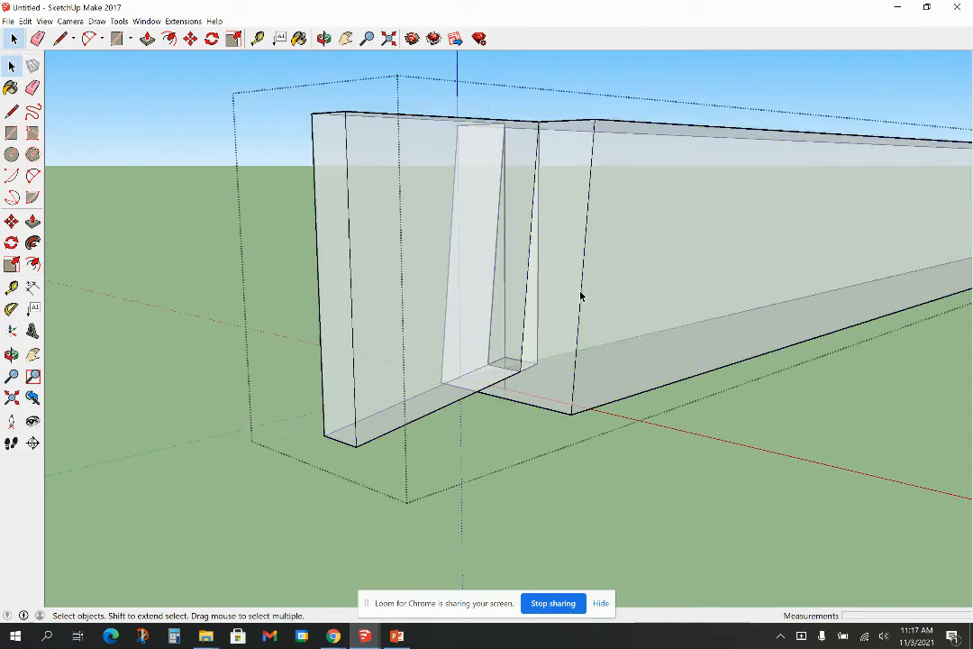
click(534, 324)
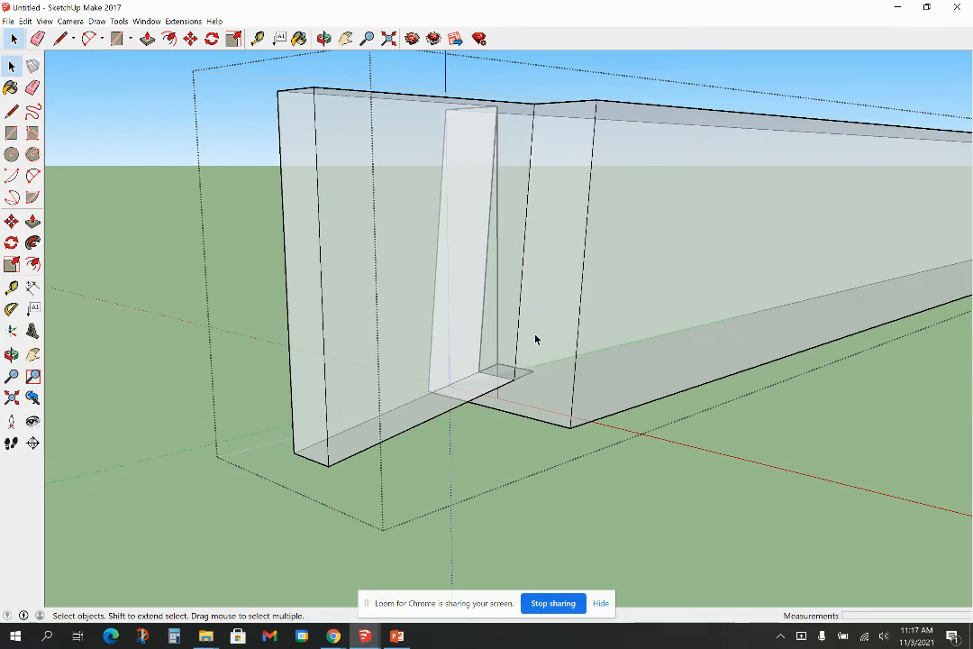
mouse_move(530, 376)
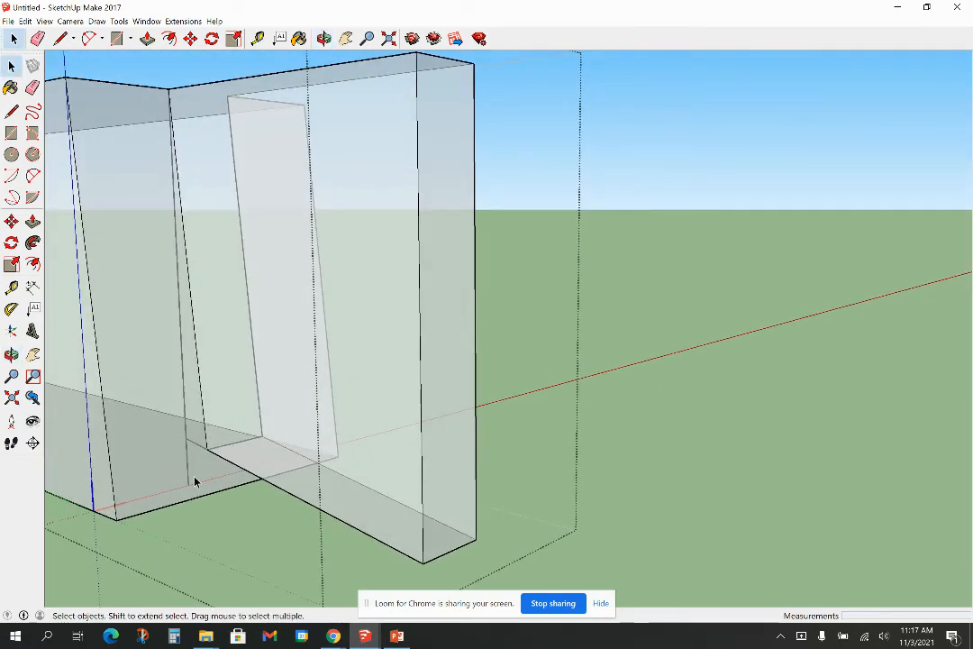
mouse_move(178, 454)
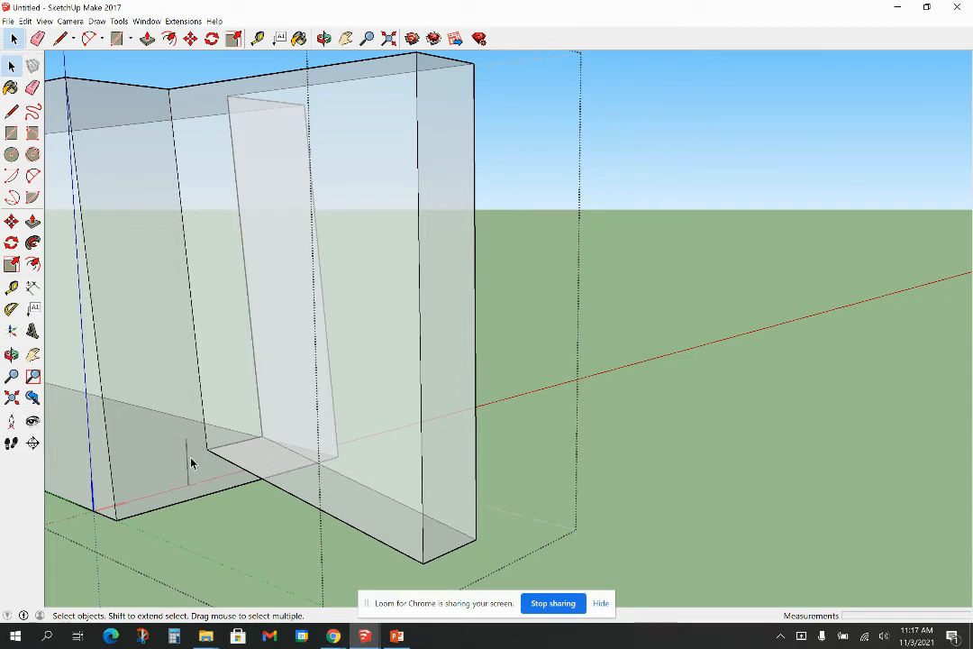
mouse_move(718, 308)
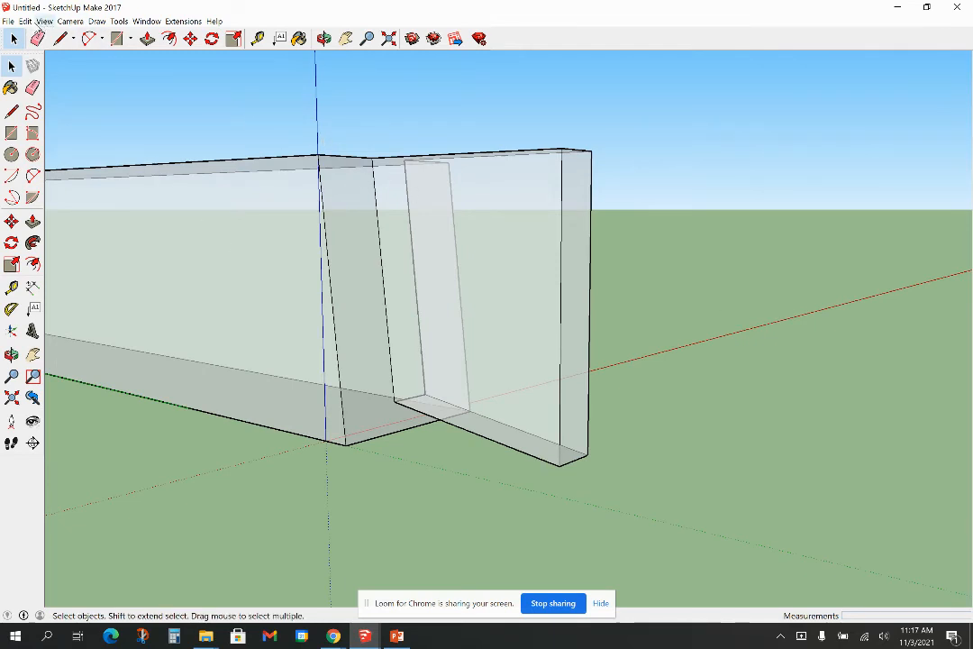
click(44, 22)
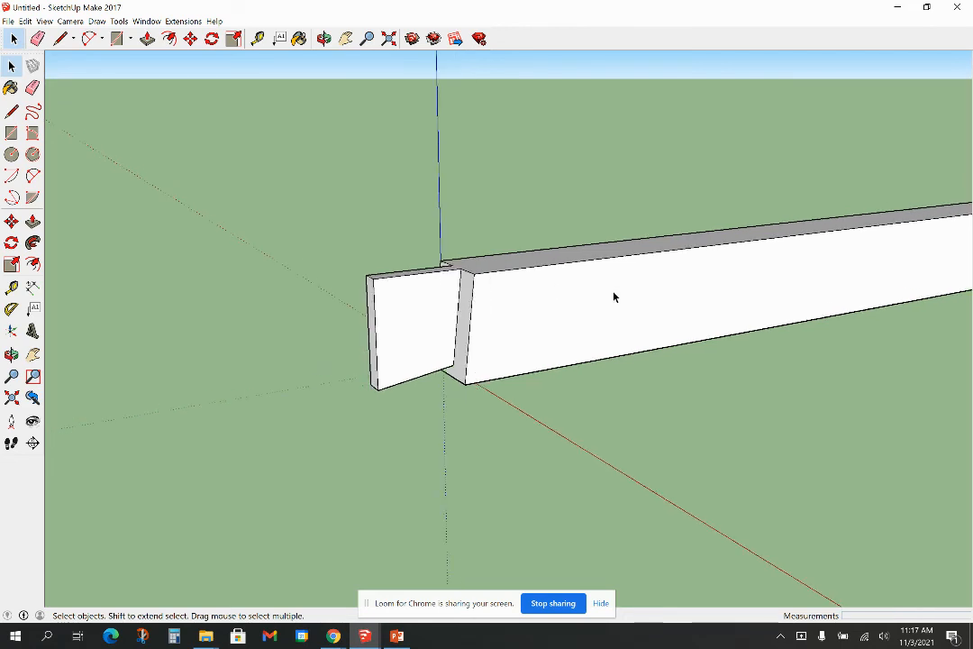
drag(616, 297, 447, 321)
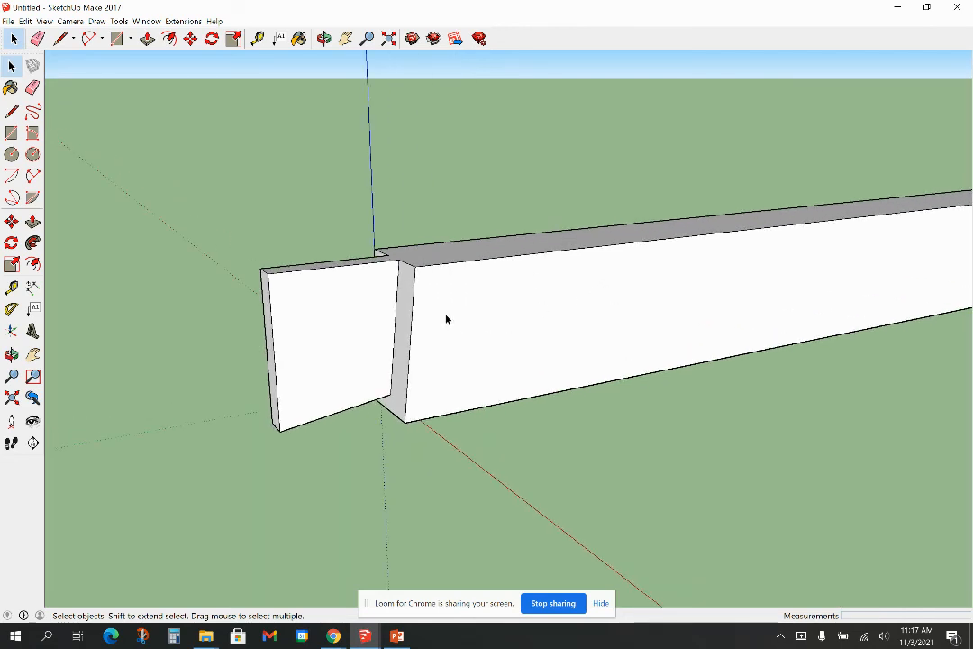
click(43, 21)
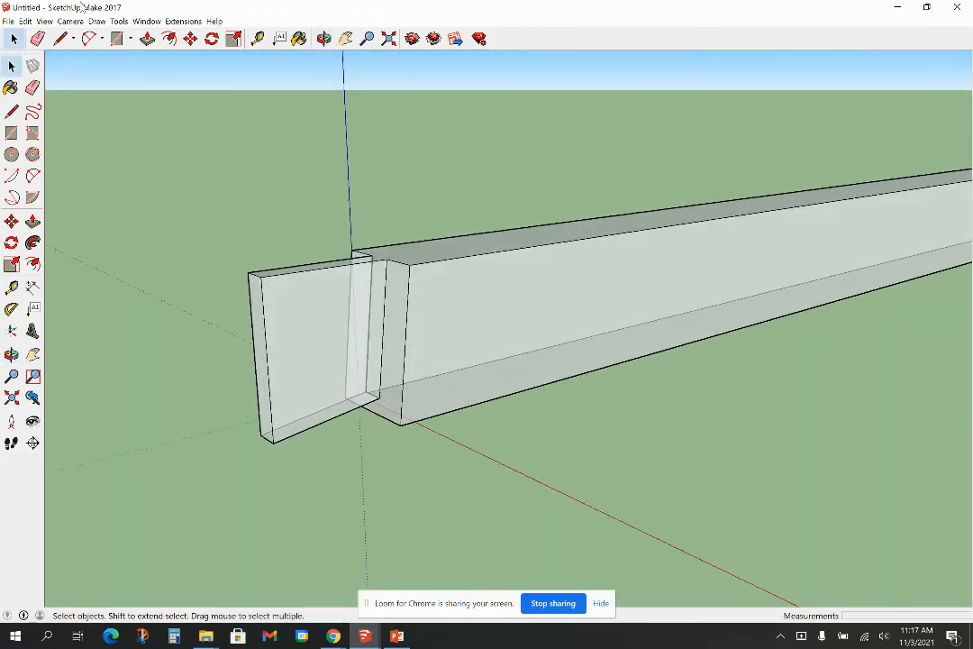
click(43, 22)
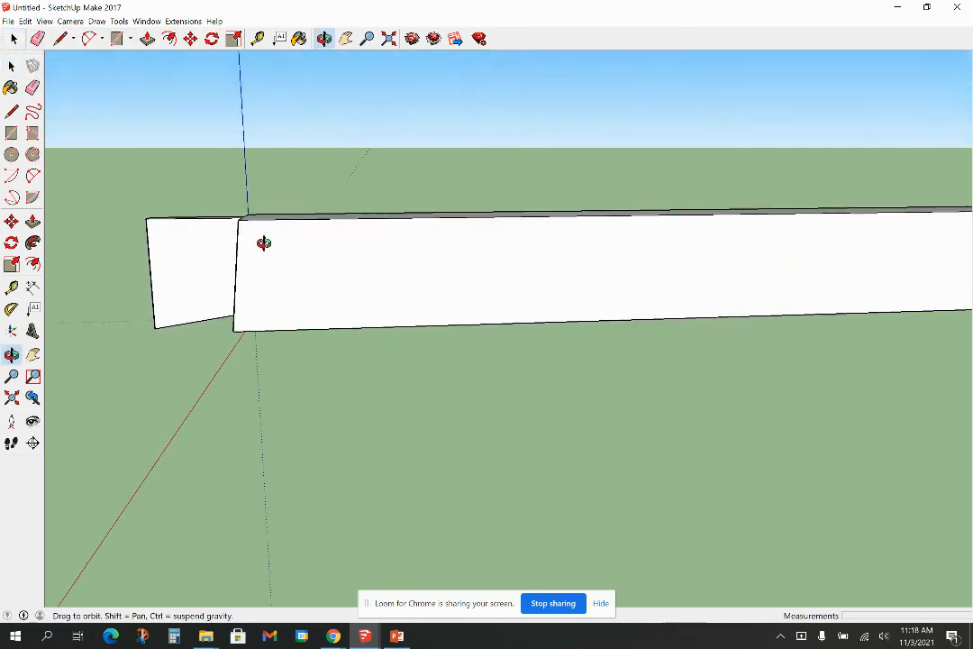
Turn off X-ray face style so the beam and tenon show solid again
drag(263, 244, 418, 284)
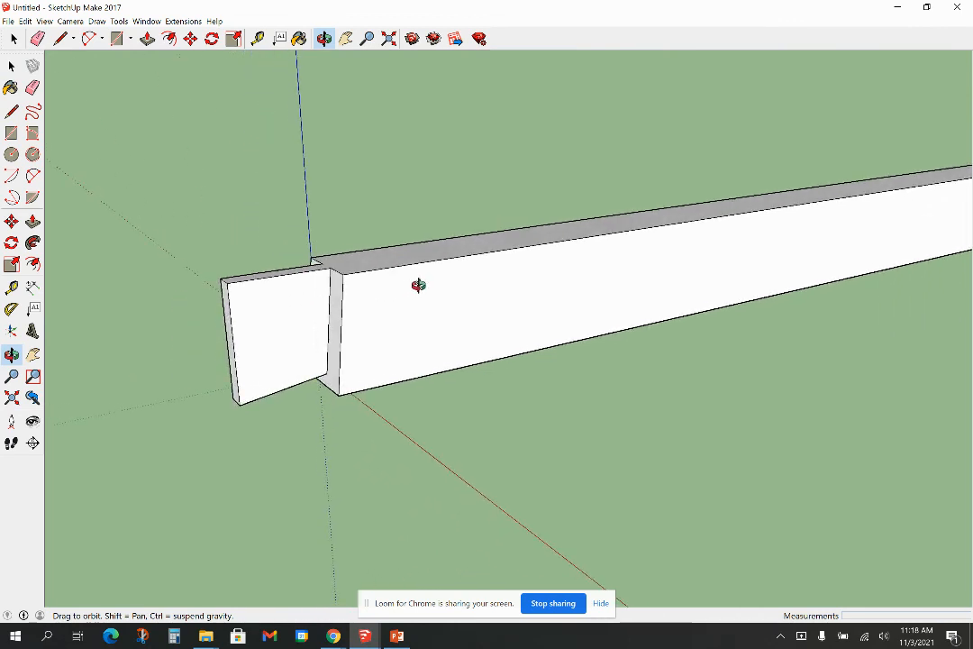
click(11, 65)
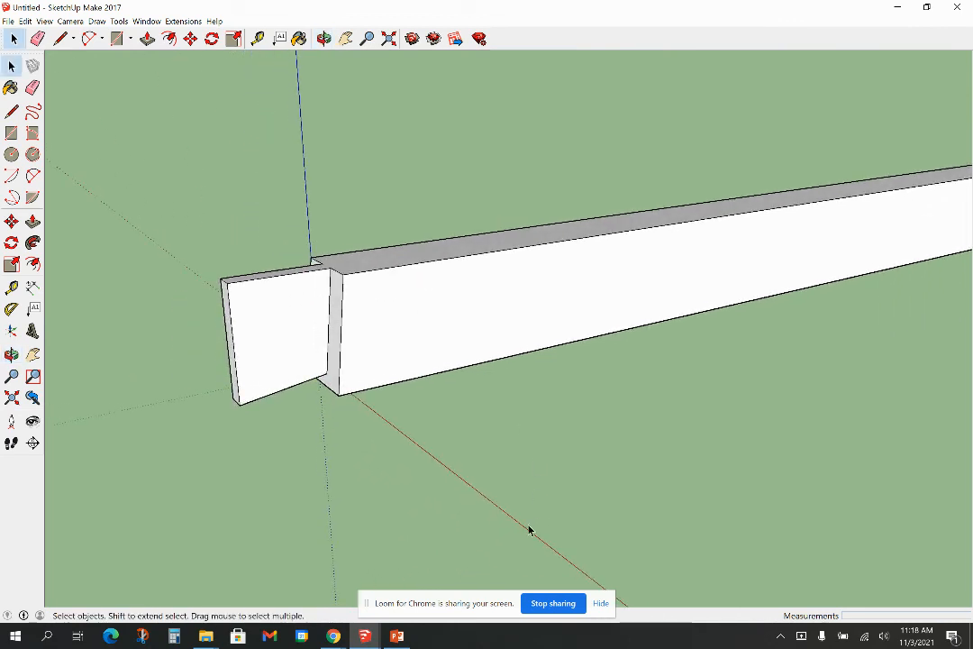
mouse_move(568, 552)
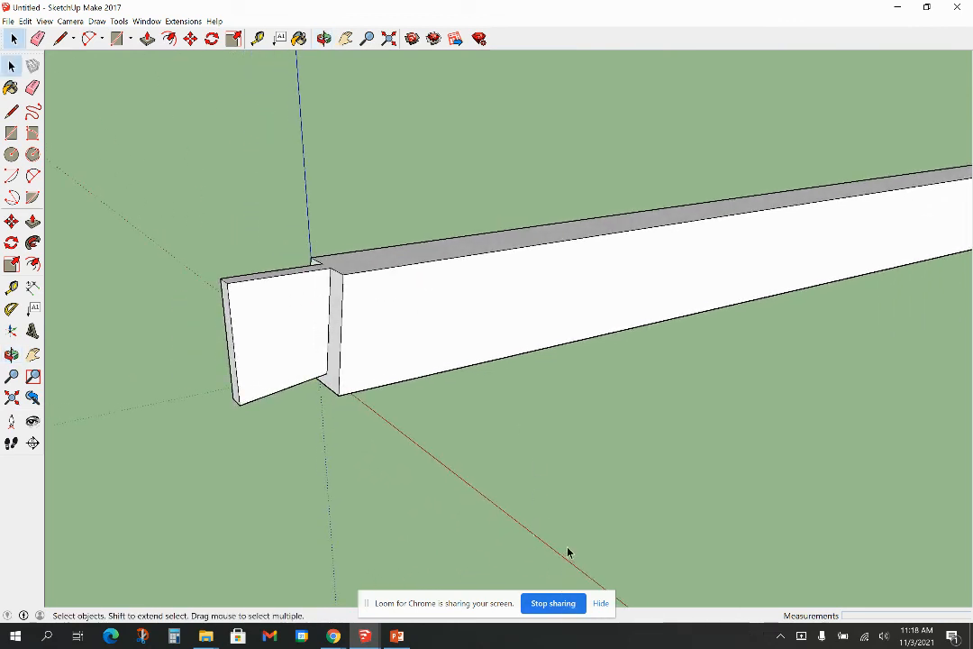
mouse_move(580, 479)
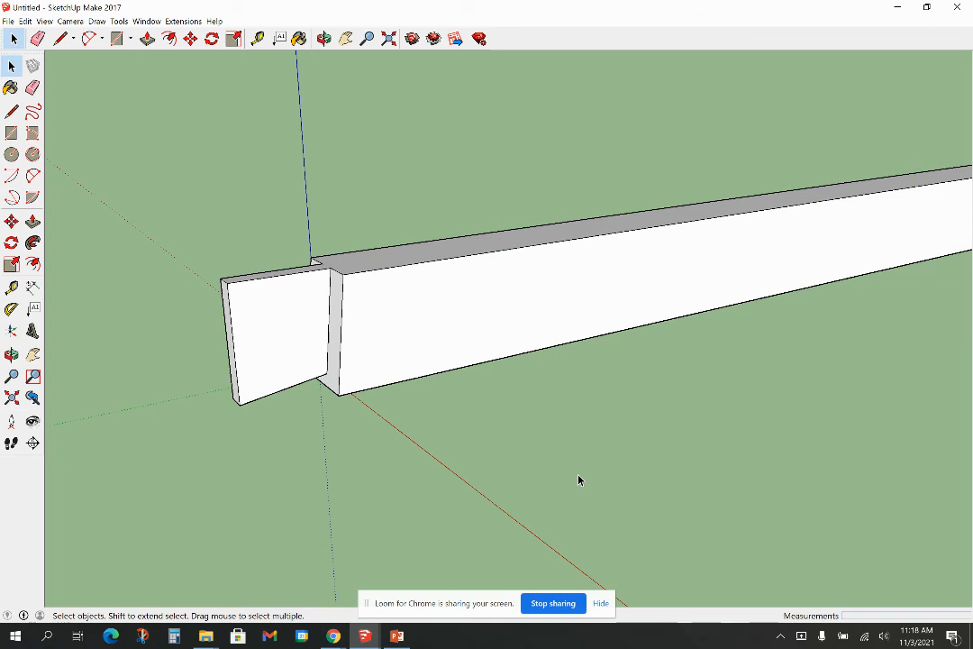
mouse_move(615, 501)
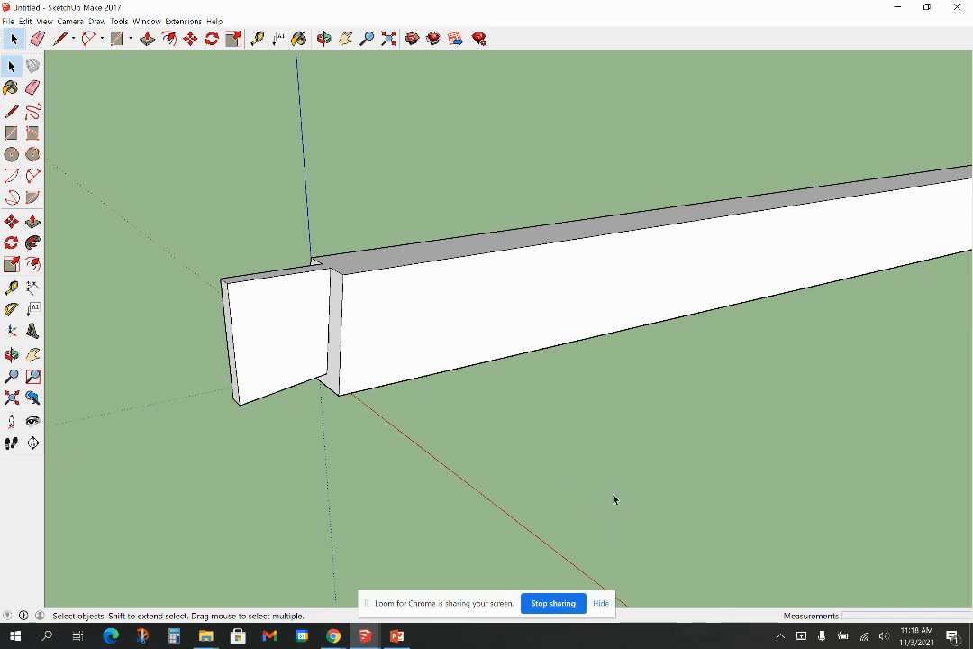